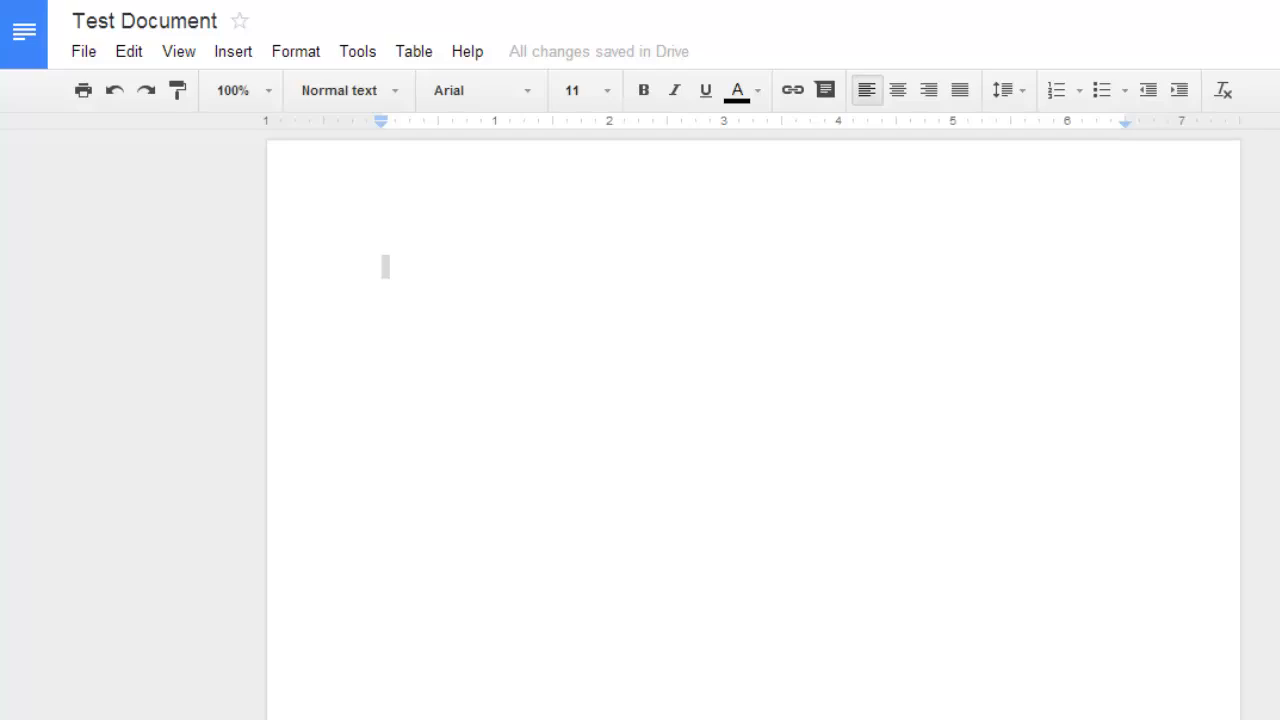
{"action": "mouse_move", "coordinate": [467, 51]}
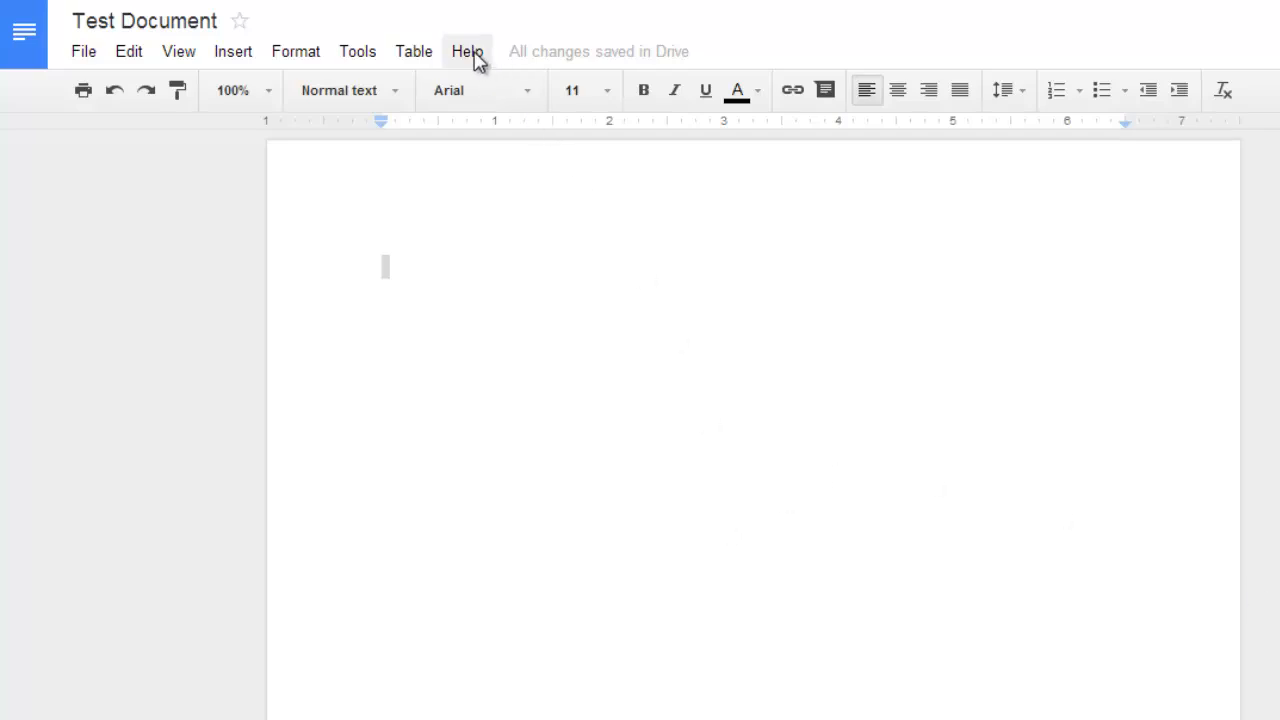
- Use the menu search for 'templat' to choose New document from template
{"action": "left_click", "coordinate": [467, 51]}
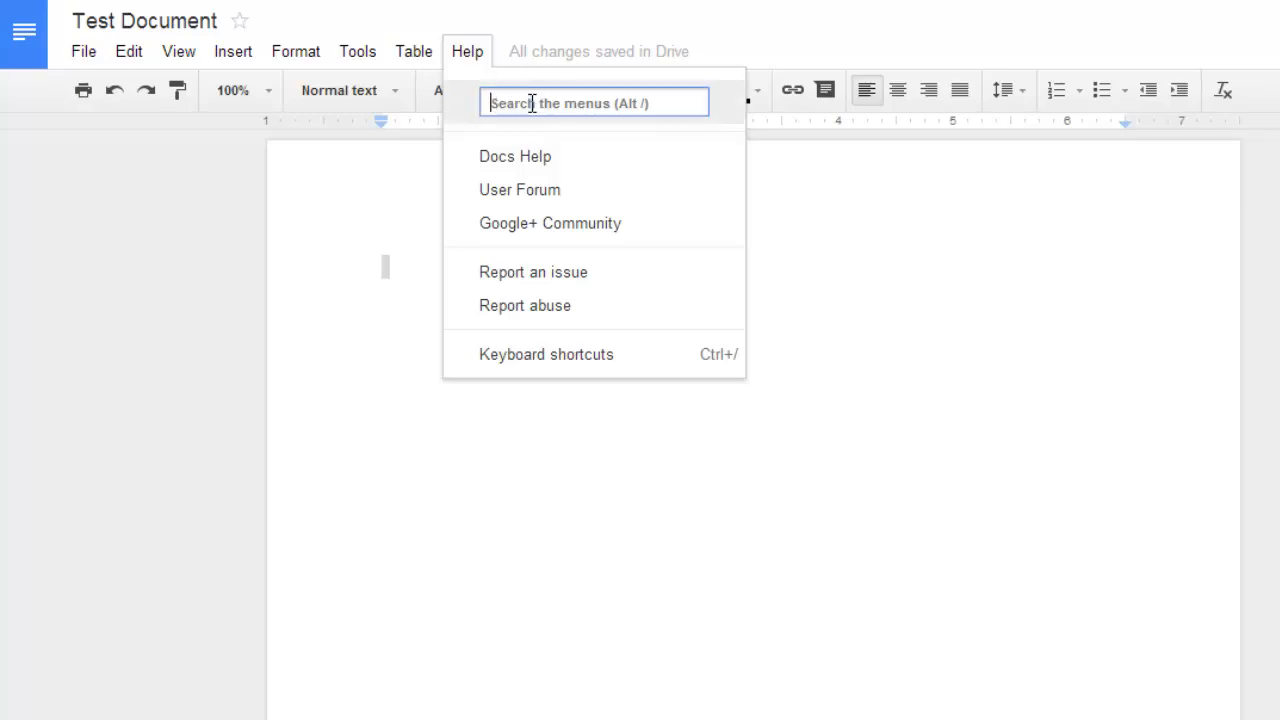
{"action": "type", "text": "templat"}
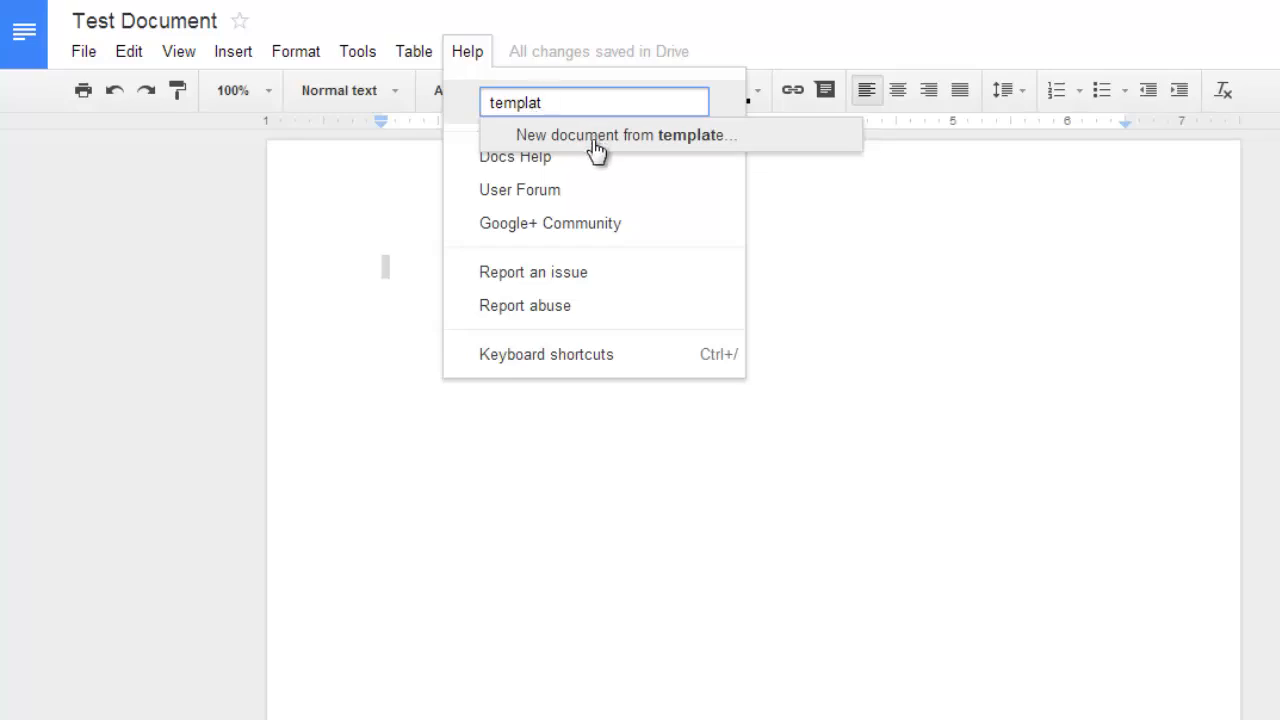
{"action": "left_click", "coordinate": [625, 135]}
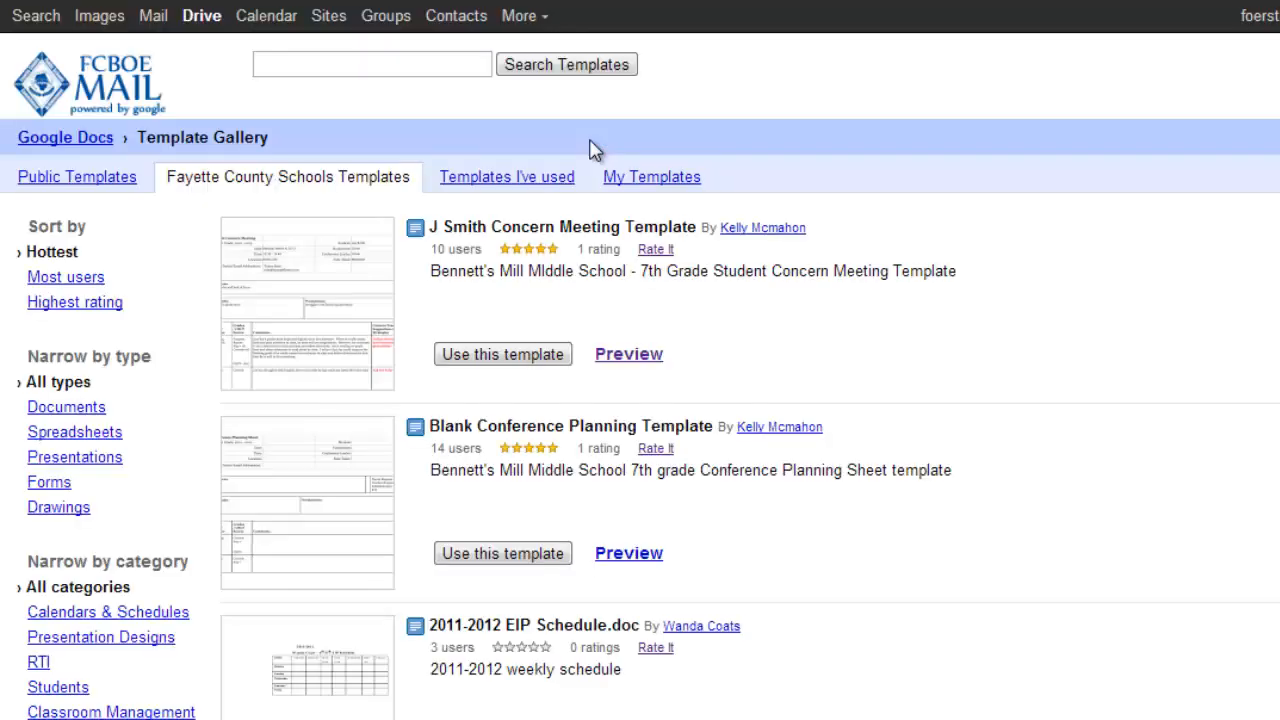
{"action": "mouse_move", "coordinate": [277, 166]}
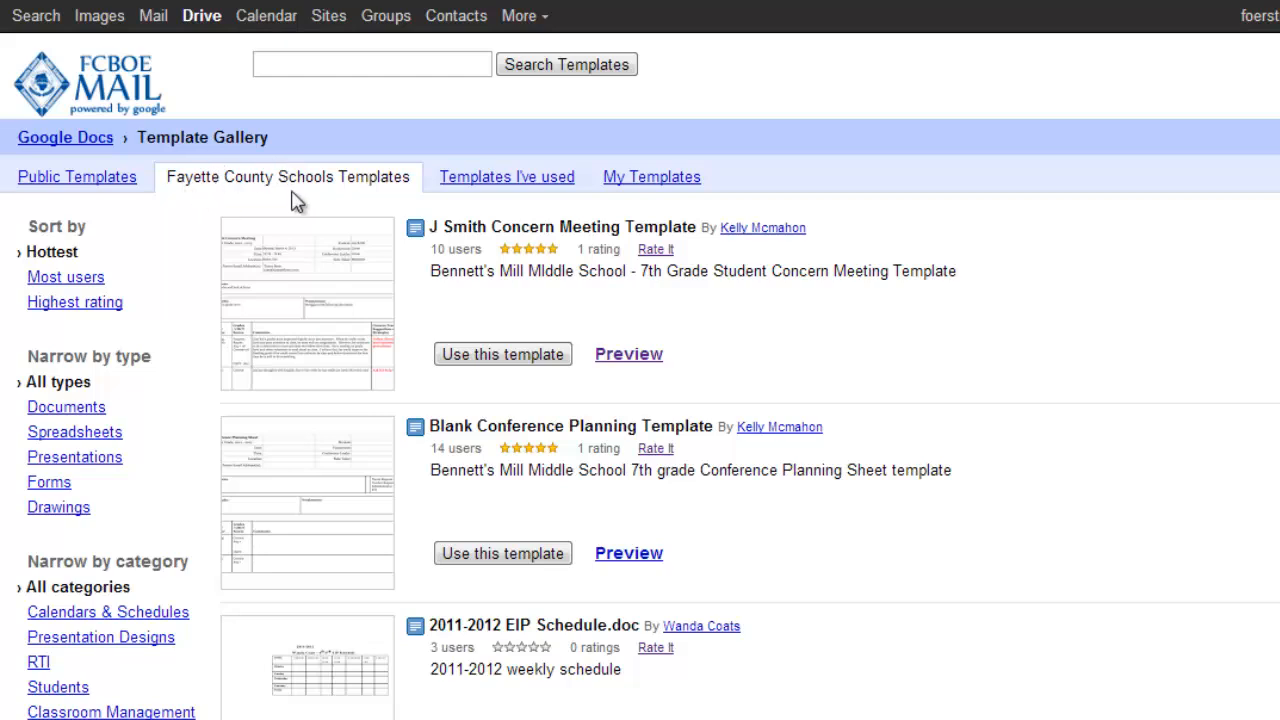
{"action": "mouse_move", "coordinate": [509, 190]}
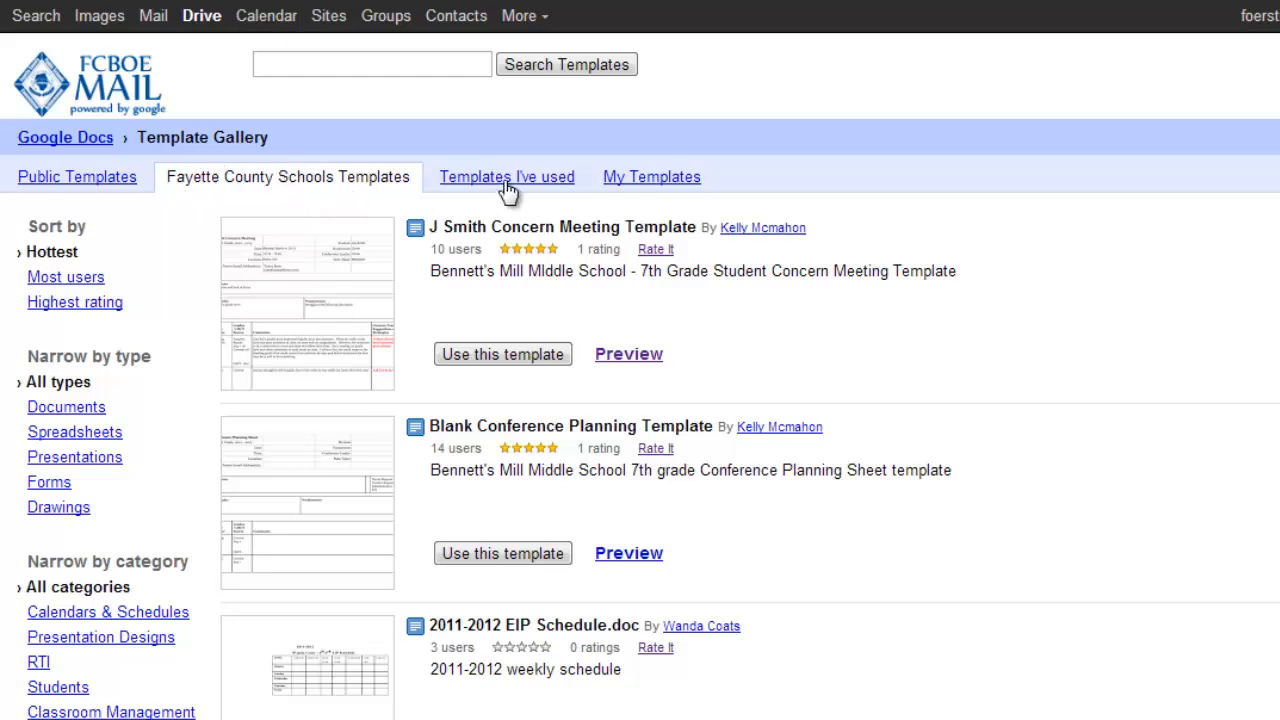
- View the 'Templates I've used' list, which is empty
{"action": "left_click", "coordinate": [506, 177]}
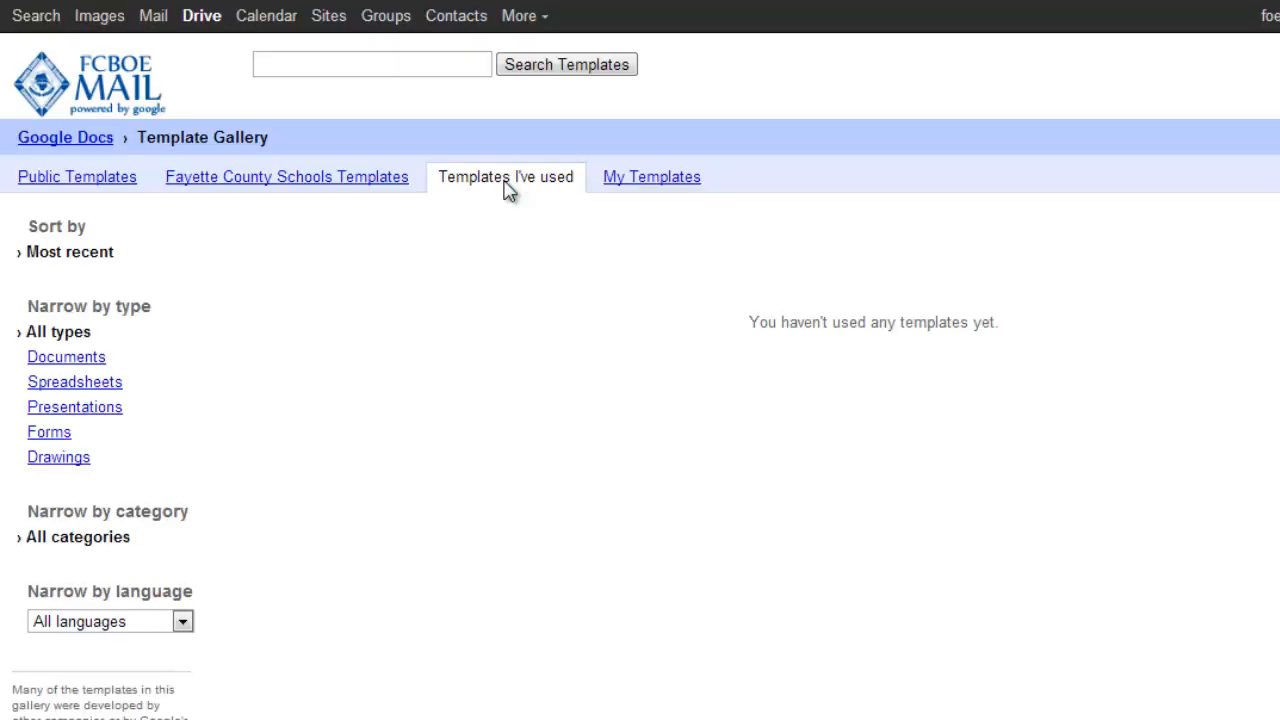
{"action": "mouse_move", "coordinate": [628, 190]}
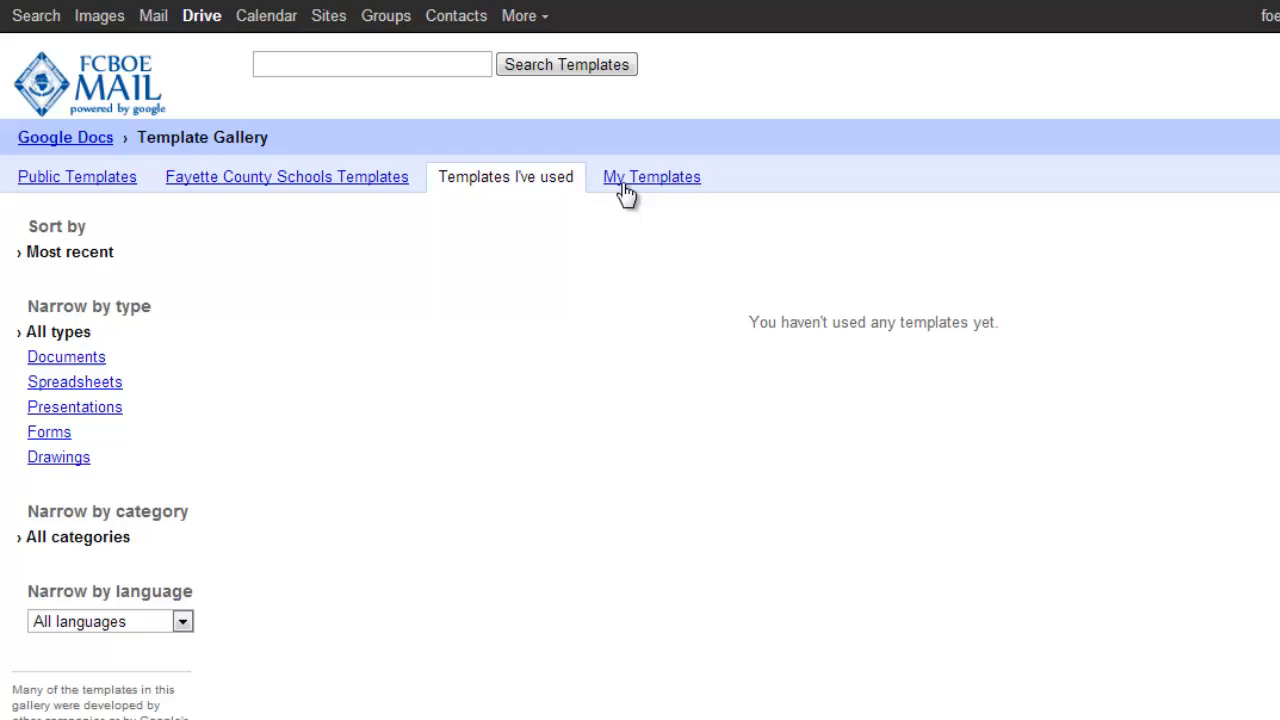
{"action": "mouse_move", "coordinate": [40, 180]}
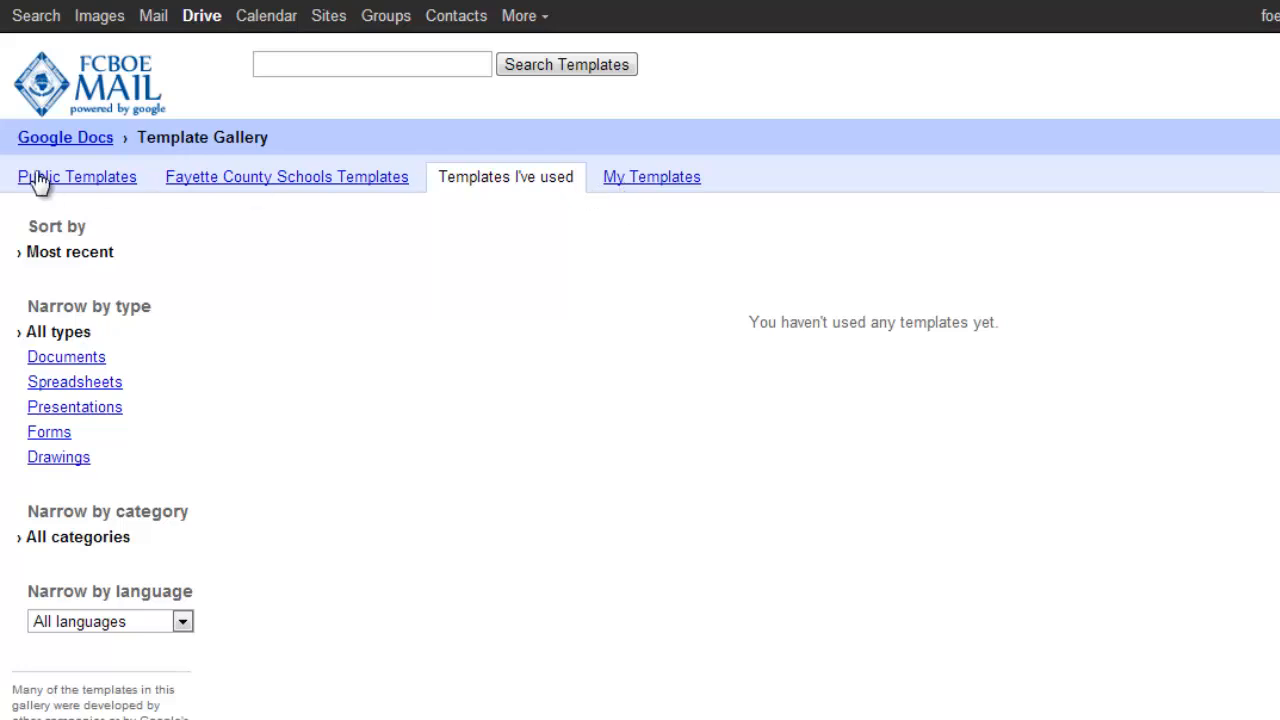
{"action": "mouse_move", "coordinate": [58, 186]}
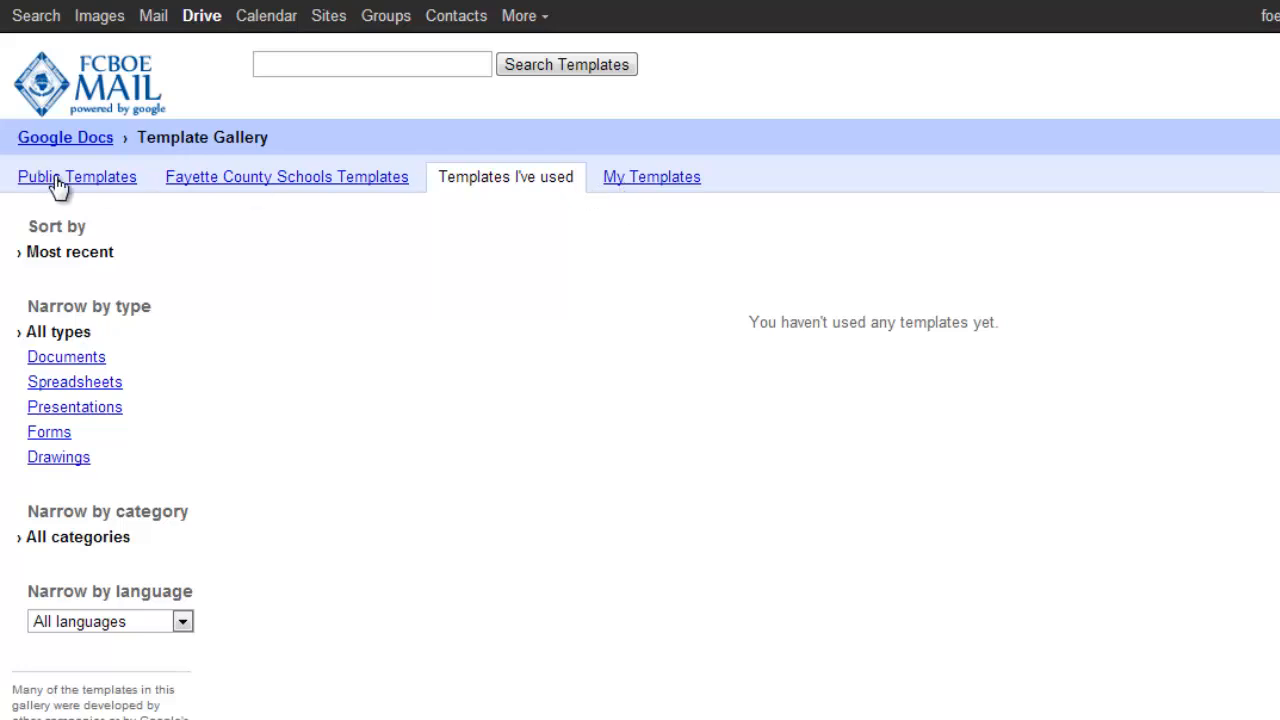
- Show the public templates and scroll through the document results
{"action": "left_click", "coordinate": [77, 177]}
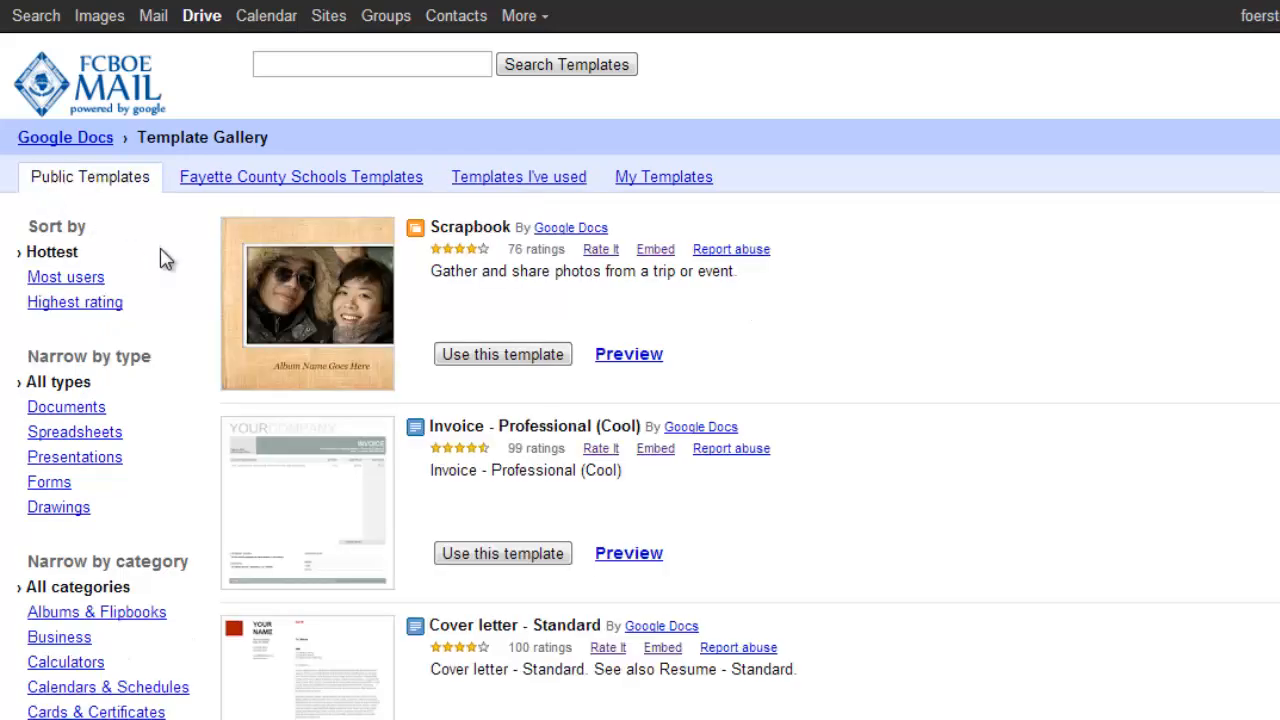
{"action": "mouse_move", "coordinate": [182, 400]}
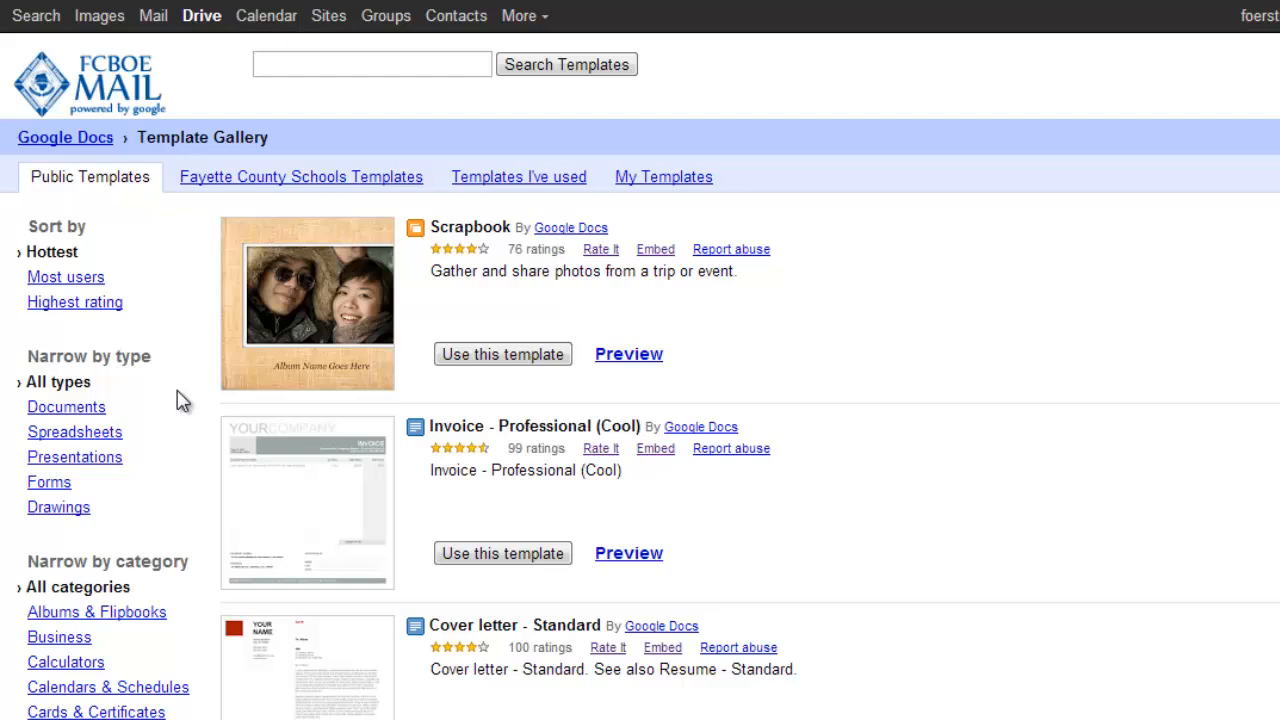
{"action": "mouse_move", "coordinate": [103, 432]}
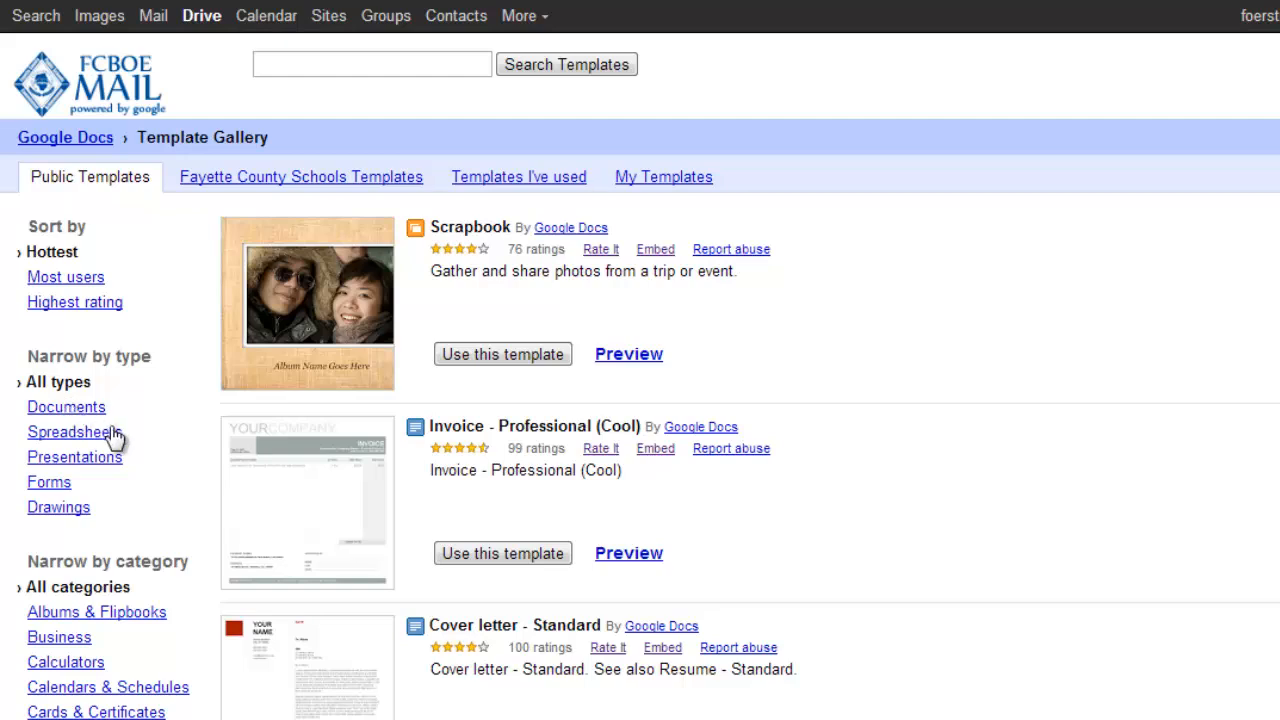
{"action": "mouse_move", "coordinate": [85, 525]}
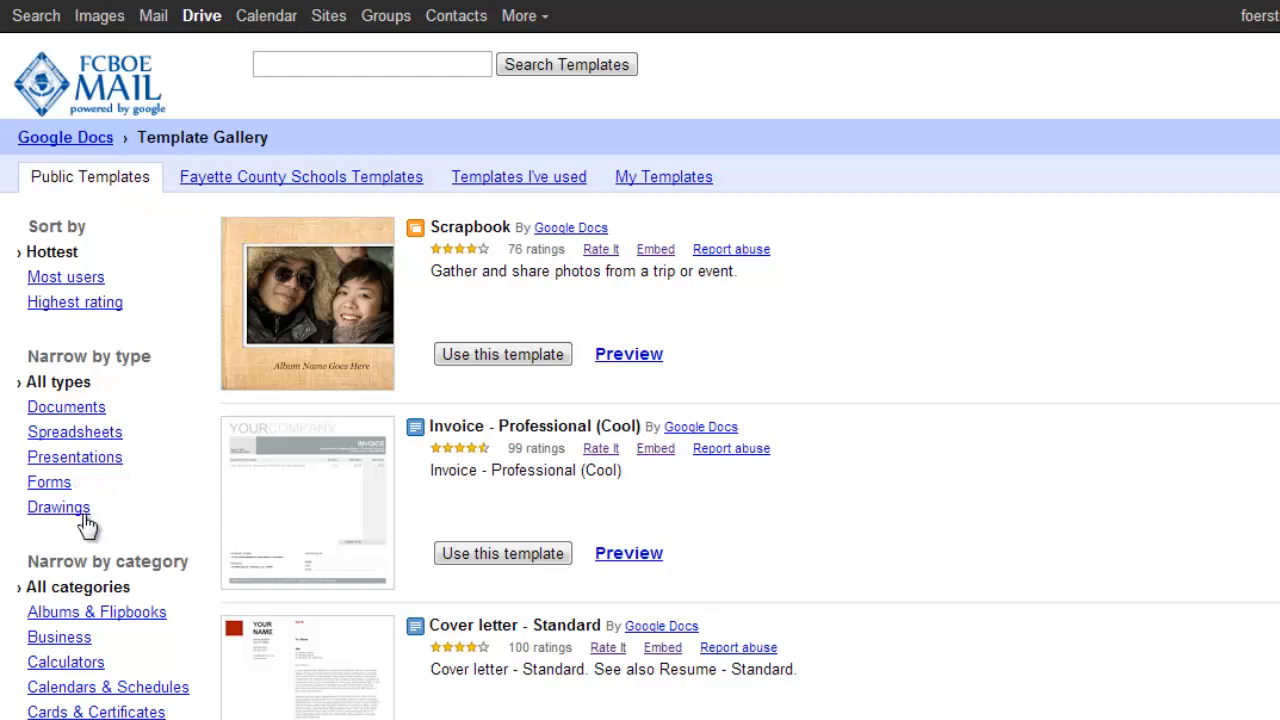
{"action": "mouse_move", "coordinate": [66, 407]}
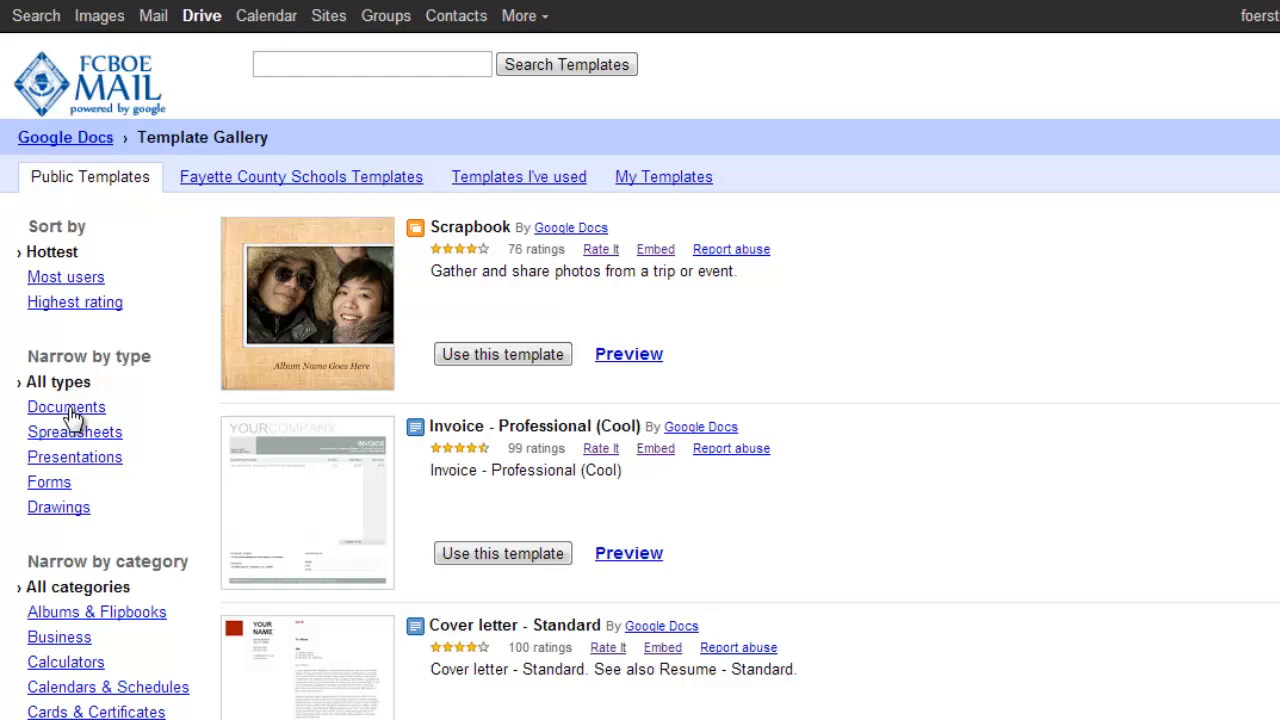
{"action": "mouse_move", "coordinate": [80, 285]}
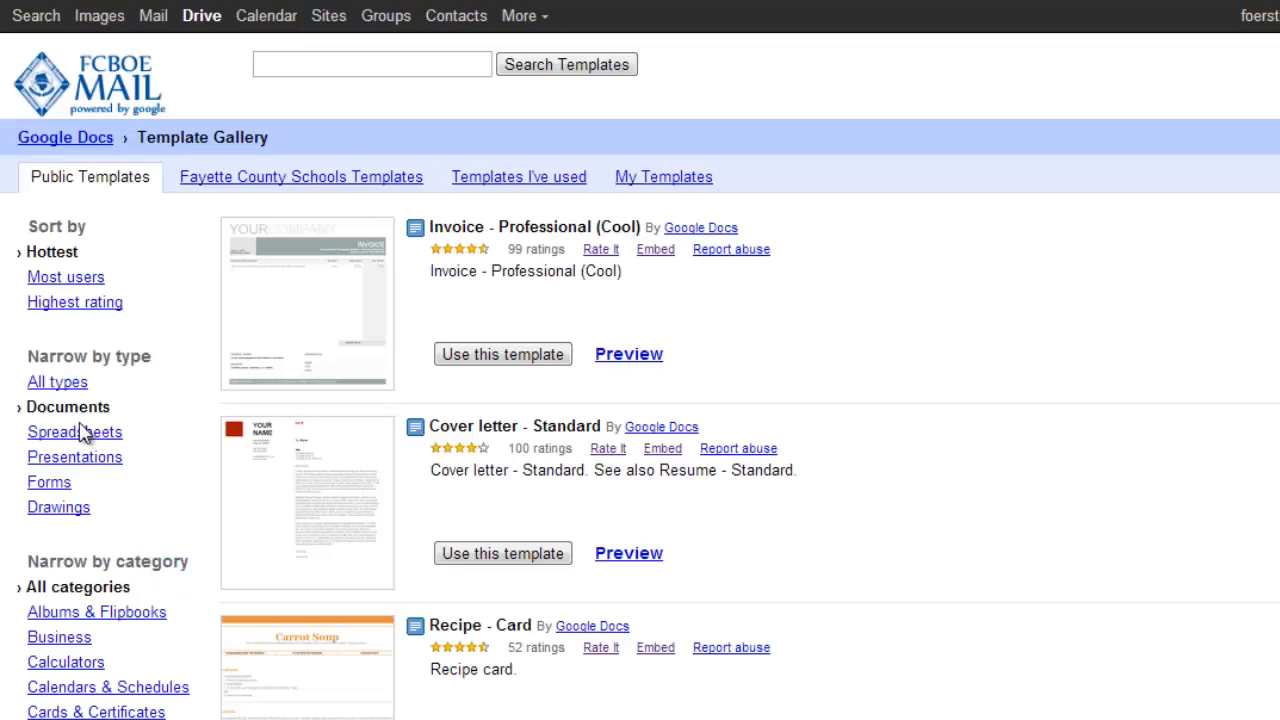
{"action": "scroll", "scroll_direction": "down", "scroll_amount": 3}
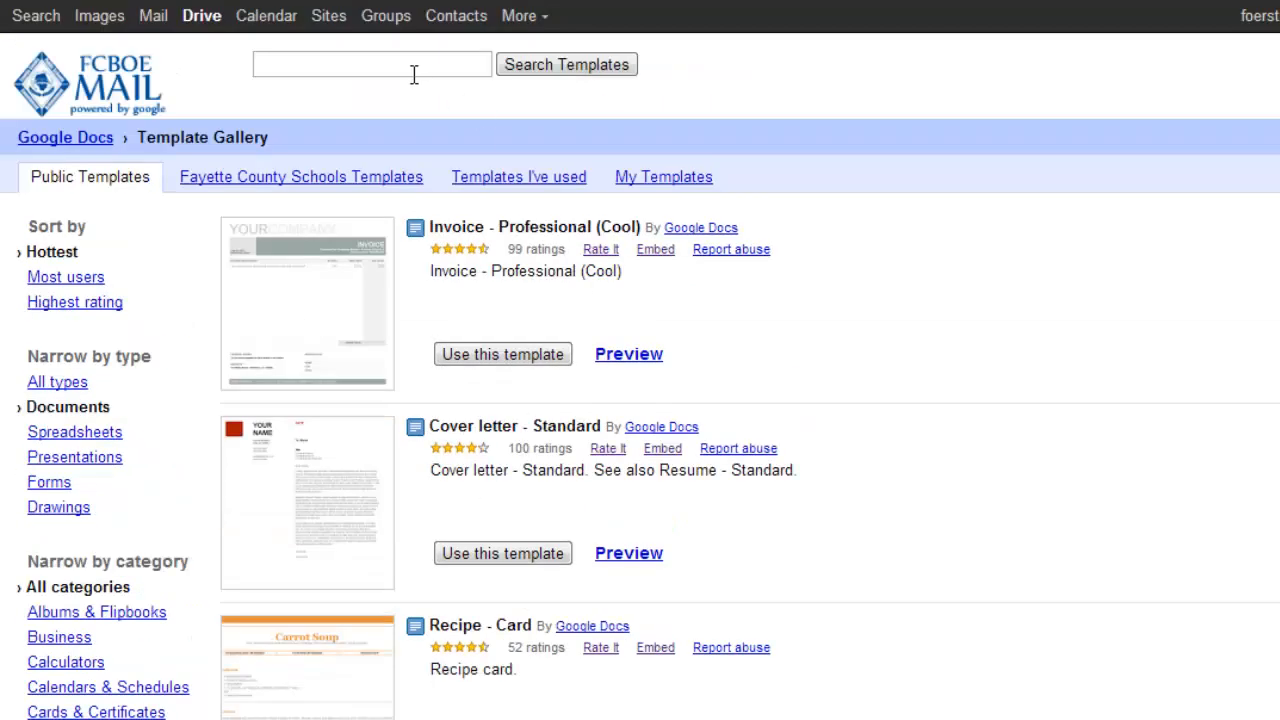
- Search the template gallery for 'newsletter' and submit the search
{"action": "left_click", "coordinate": [371, 64]}
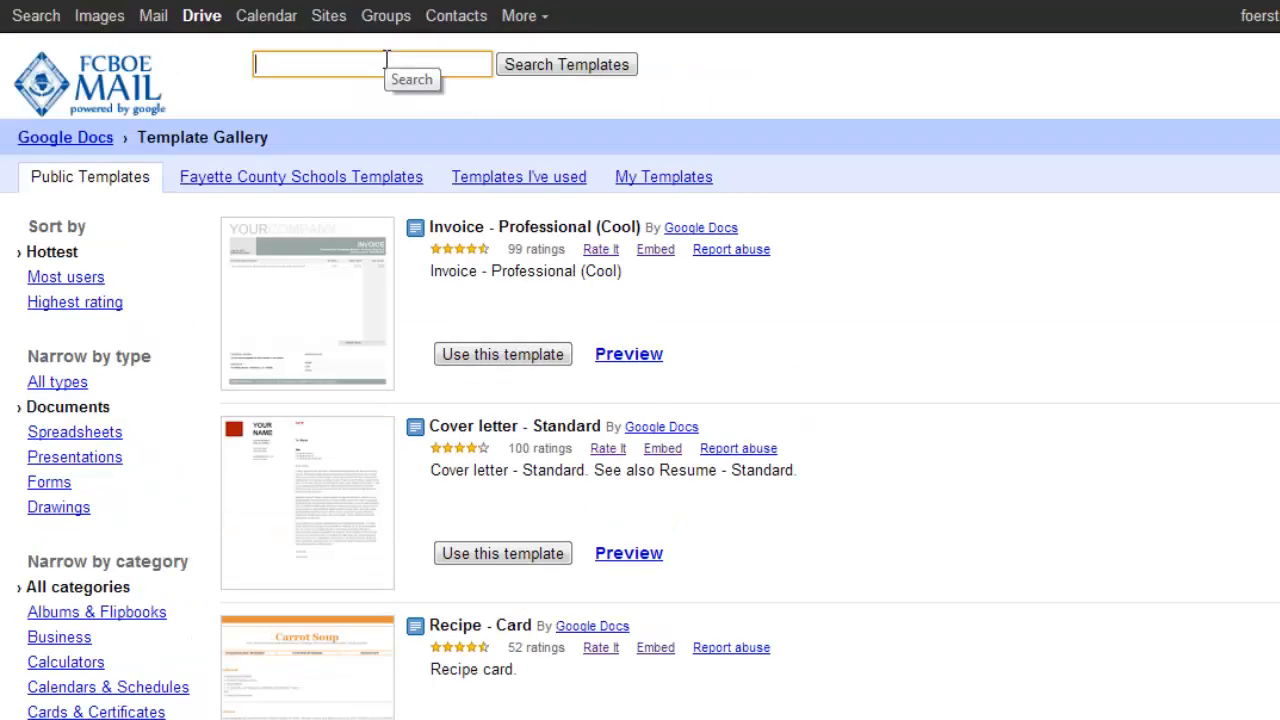
{"action": "mouse_move", "coordinate": [1050, 472]}
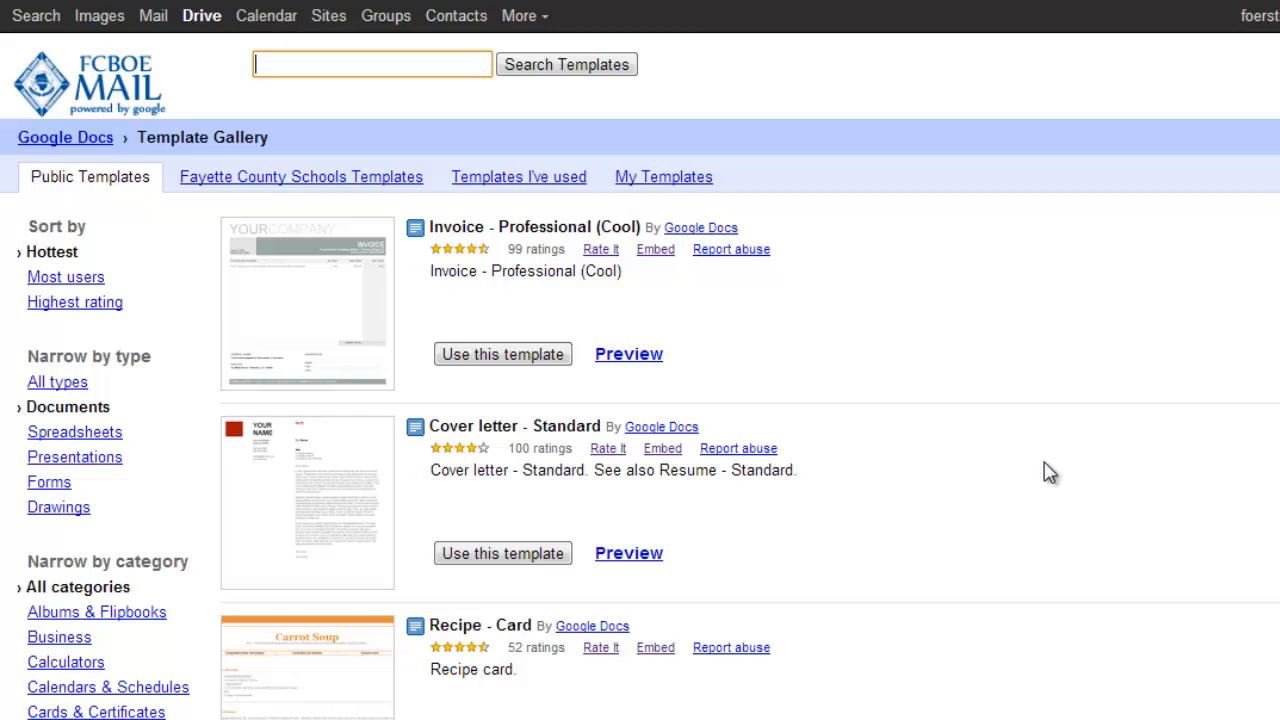
{"action": "type", "text": "newsletter"}
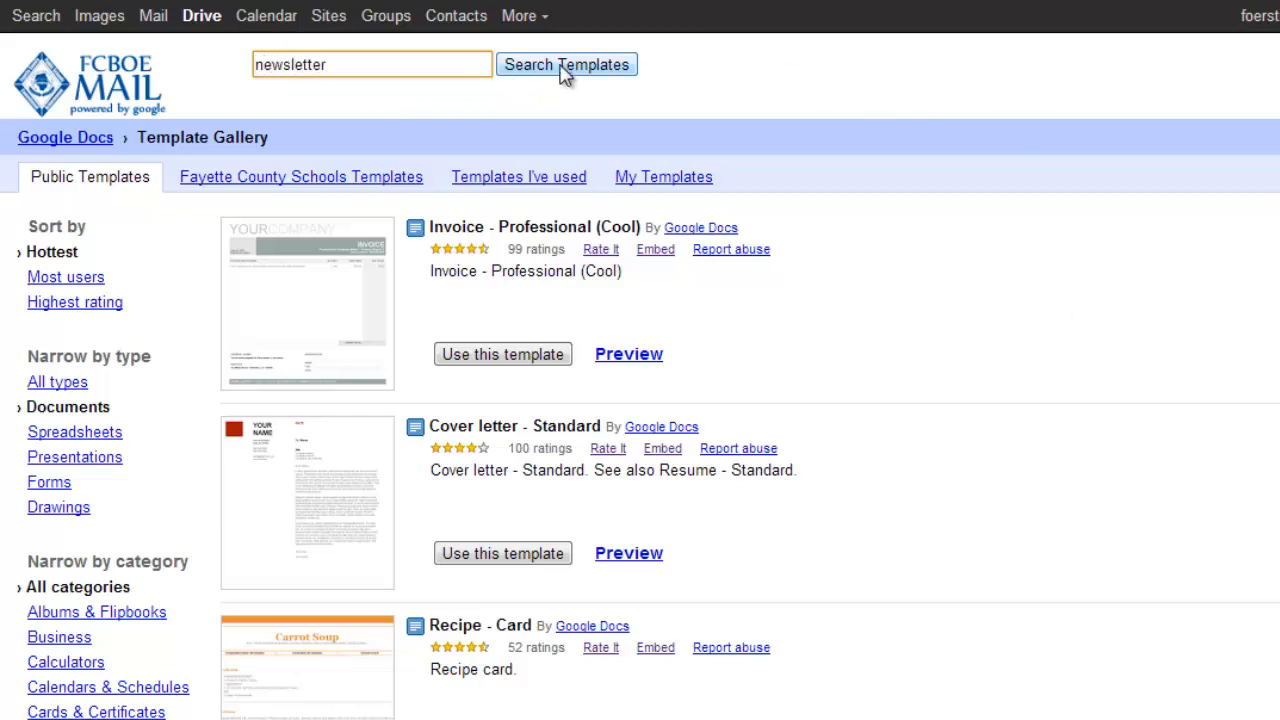
{"action": "left_click", "coordinate": [566, 64]}
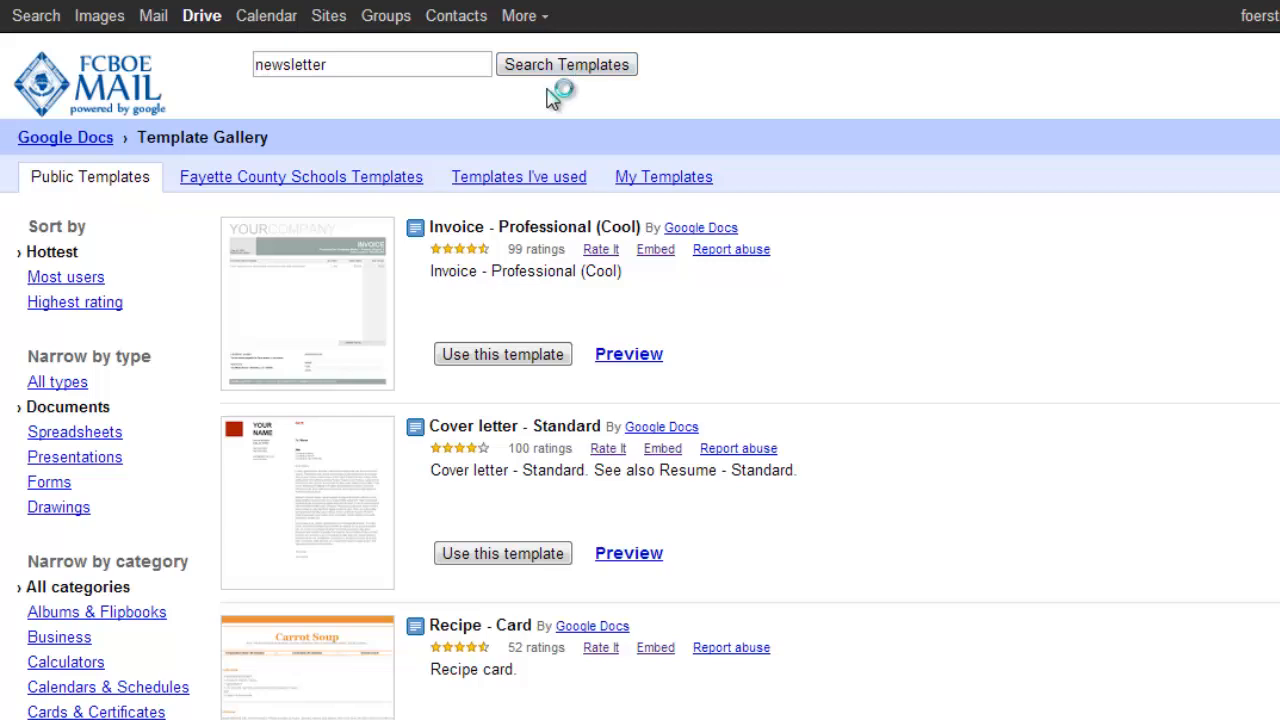
{"action": "left_click", "coordinate": [567, 64]}
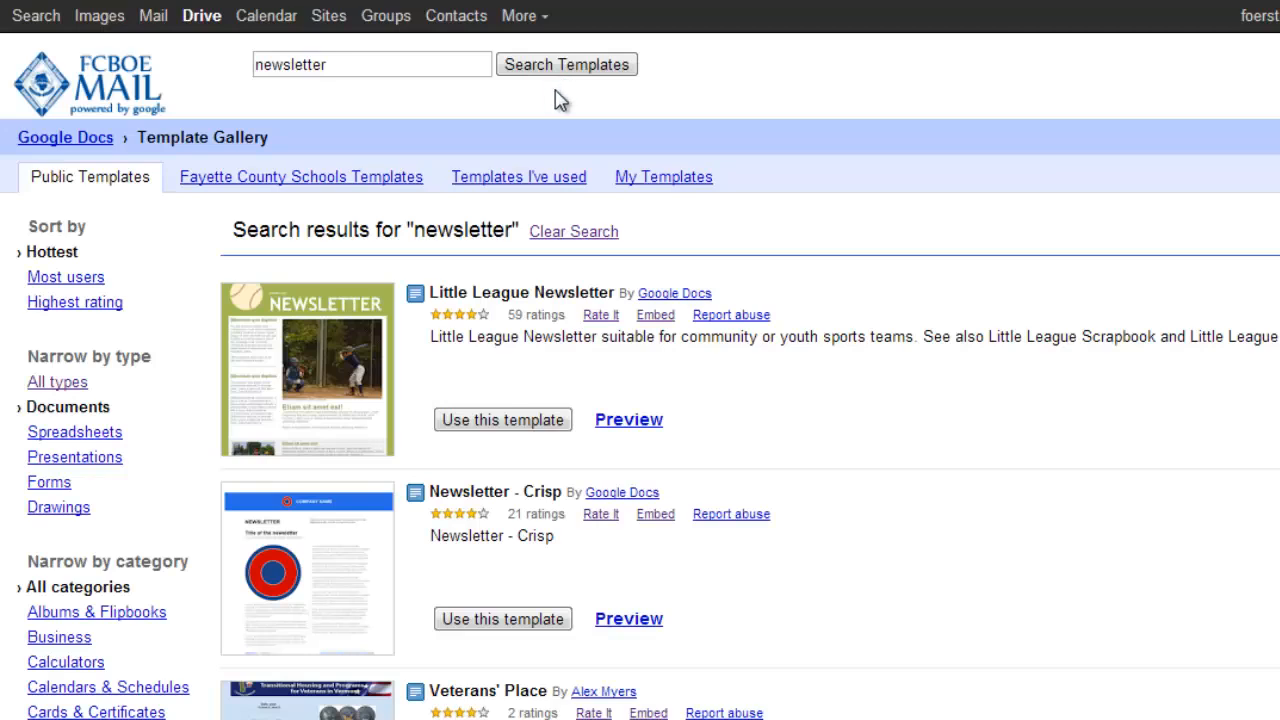
{"action": "mouse_move", "coordinate": [45, 335]}
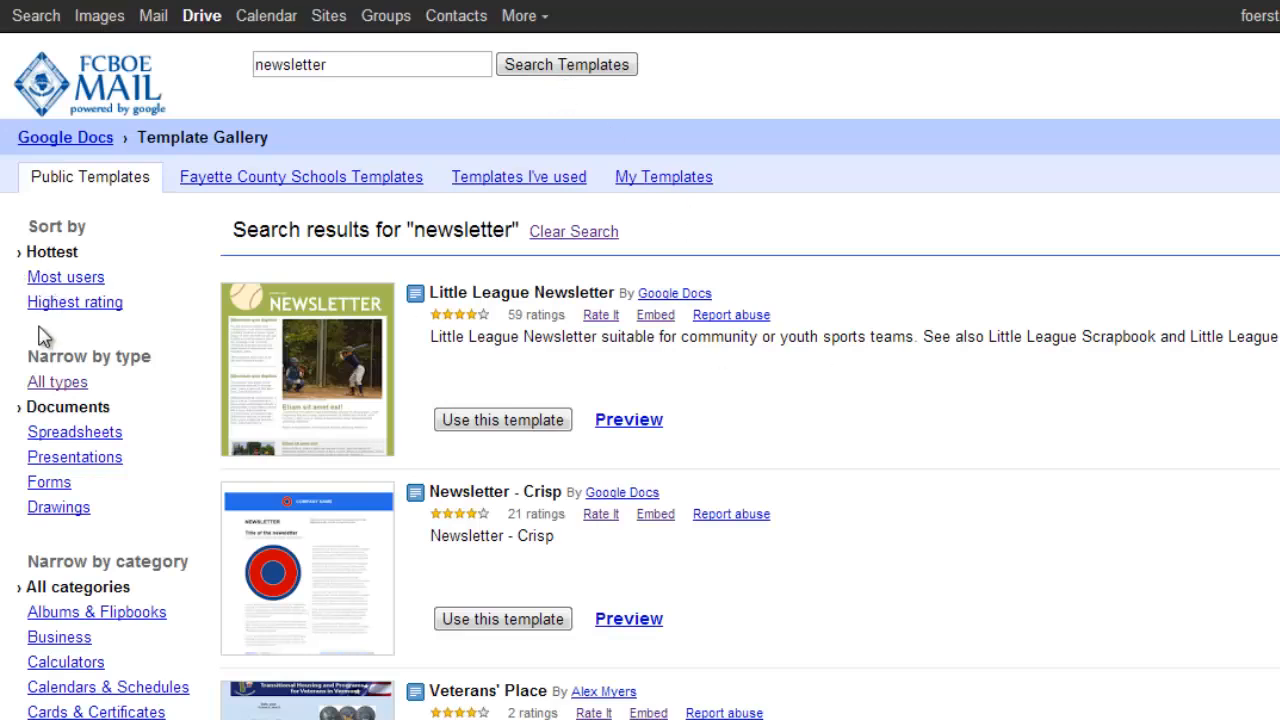
{"action": "mouse_move", "coordinate": [45, 318]}
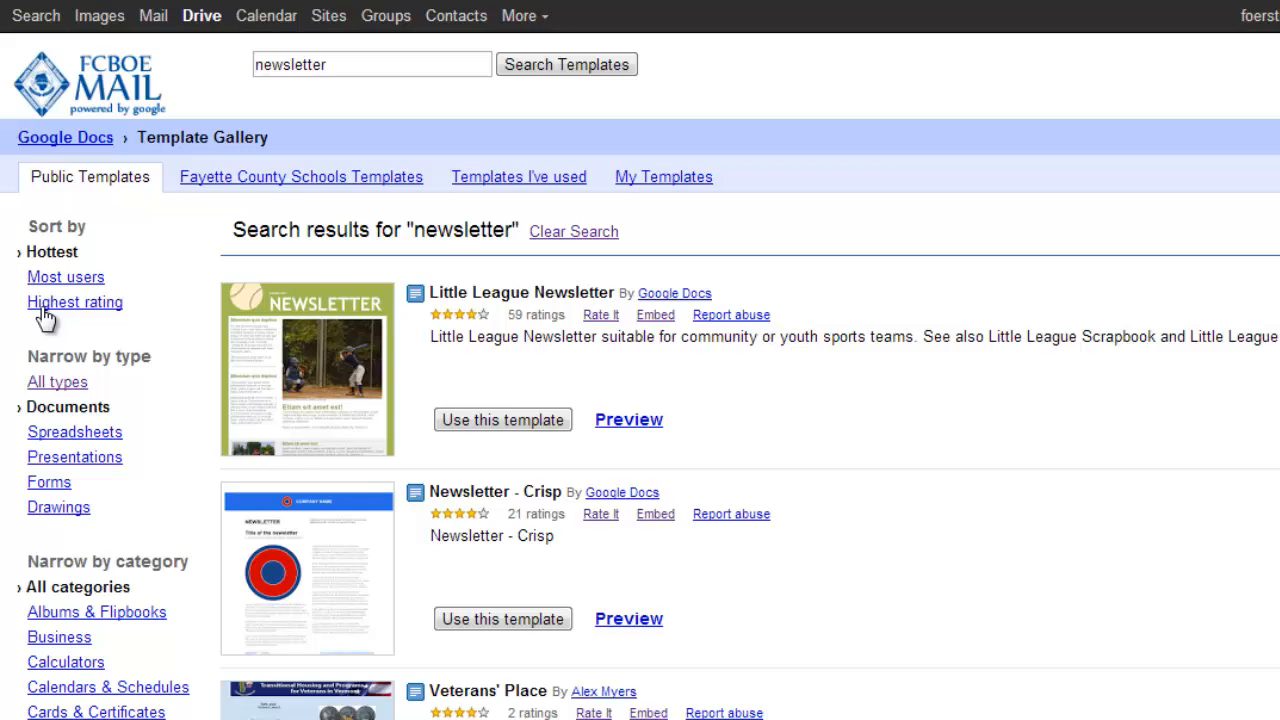
{"action": "left_click", "coordinate": [74, 301]}
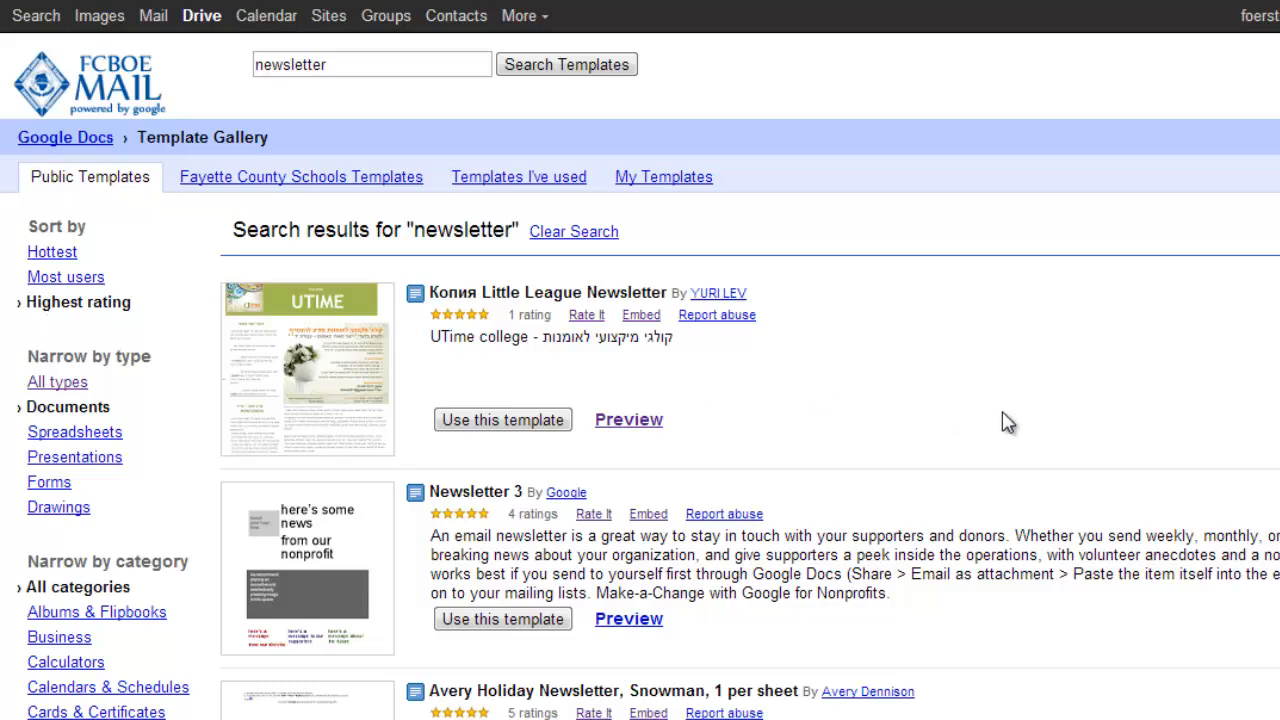
{"action": "scroll", "scroll_direction": "down", "scroll_amount": 3}
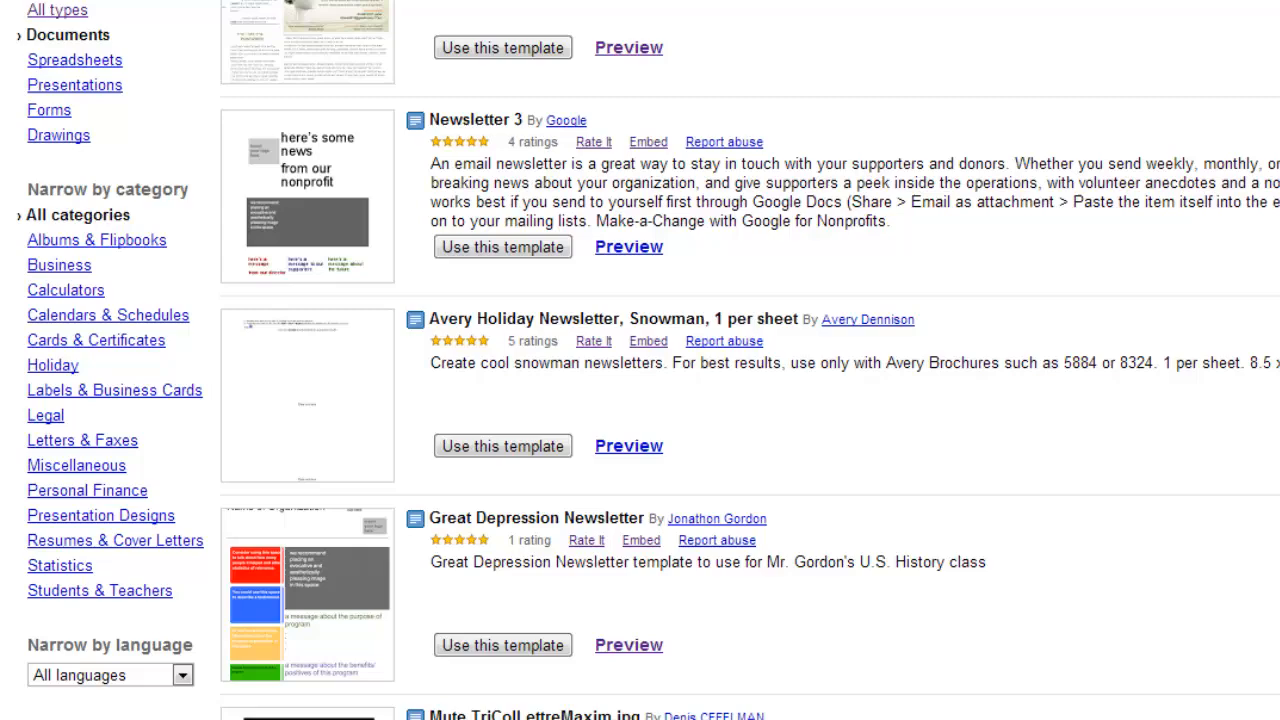
{"action": "scroll", "scroll_direction": "down", "scroll_amount": 3}
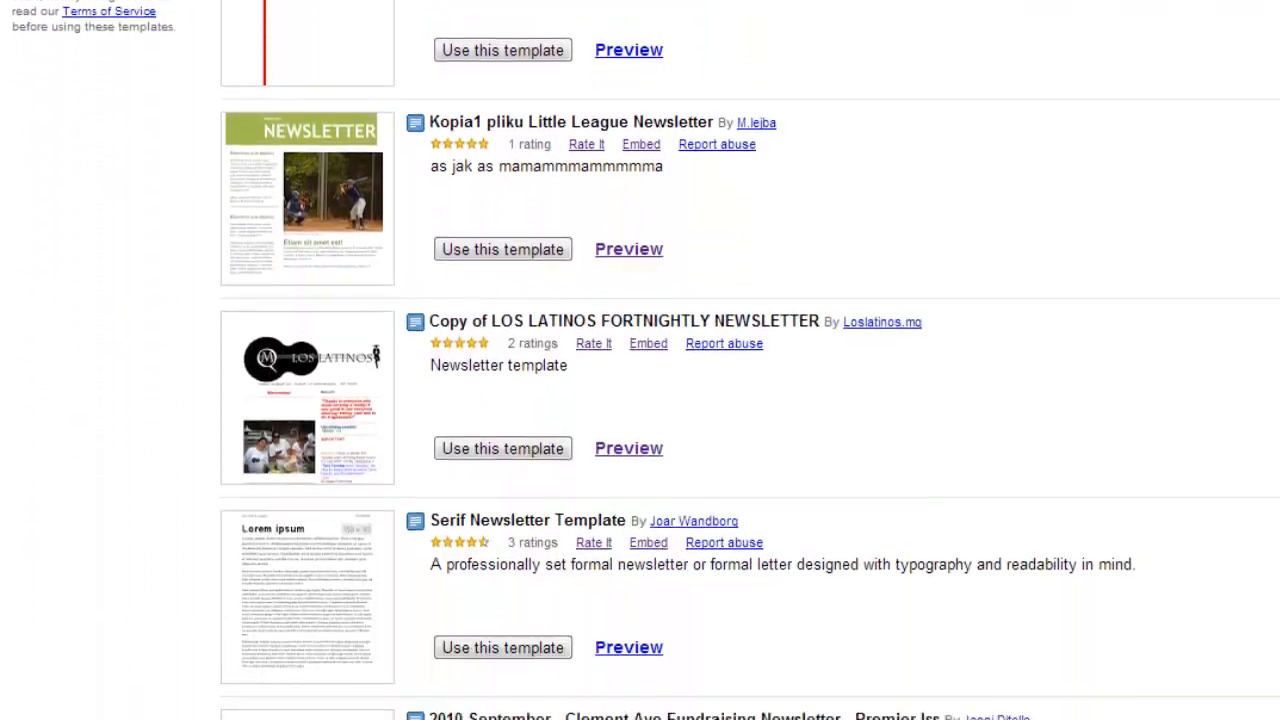
{"action": "scroll", "scroll_direction": "down", "scroll_amount": 3}
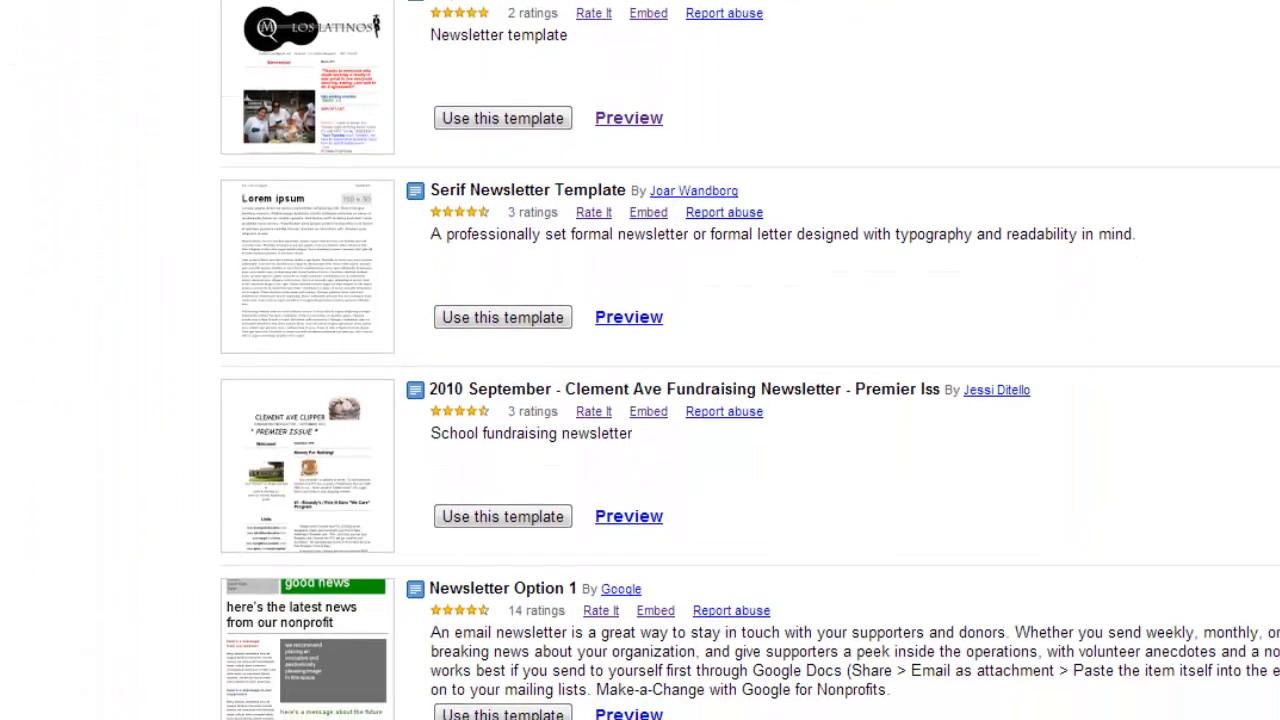
{"action": "scroll", "scroll_direction": "down", "scroll_amount": 3}
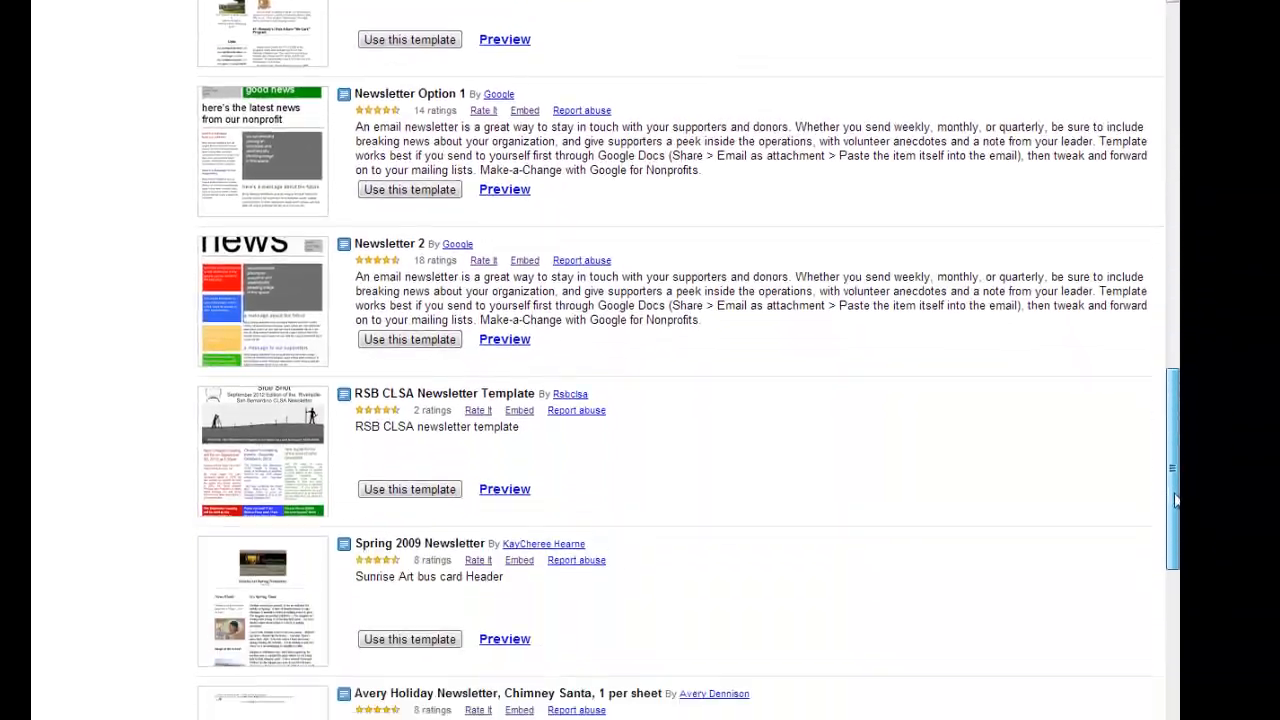
{"action": "scroll", "scroll_direction": "down", "scroll_amount": 3}
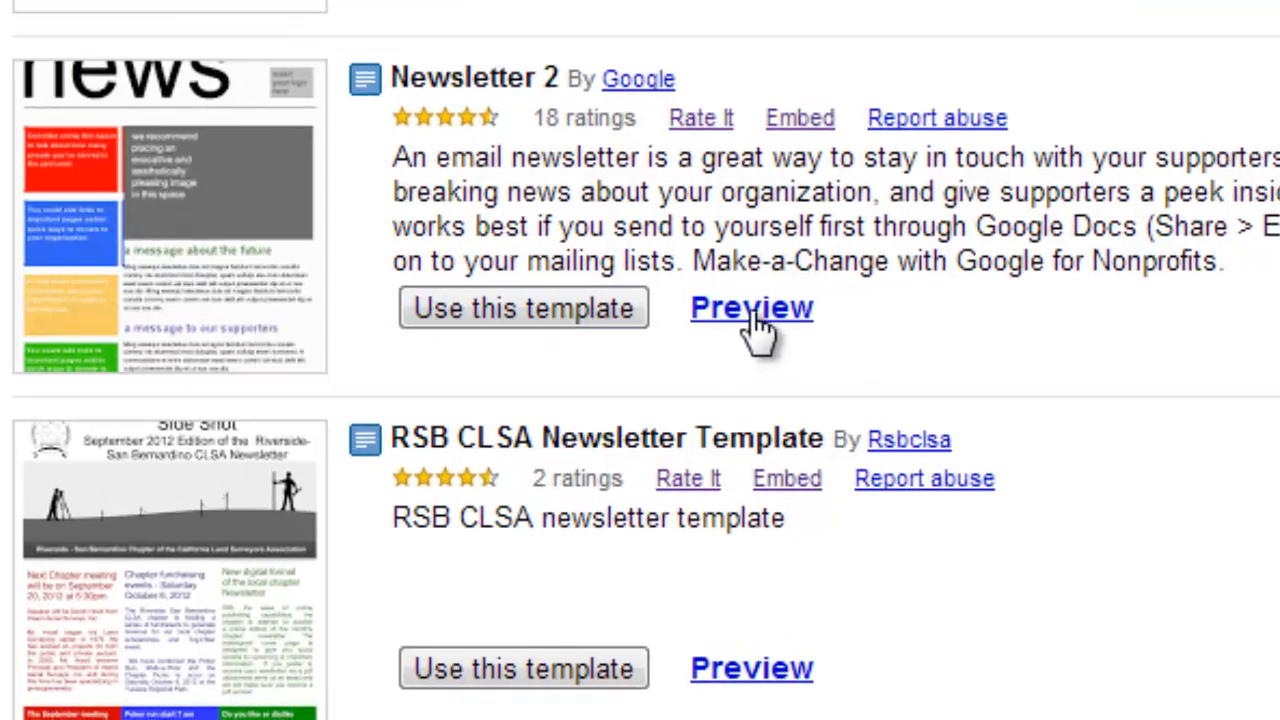
{"action": "left_click", "coordinate": [751, 307]}
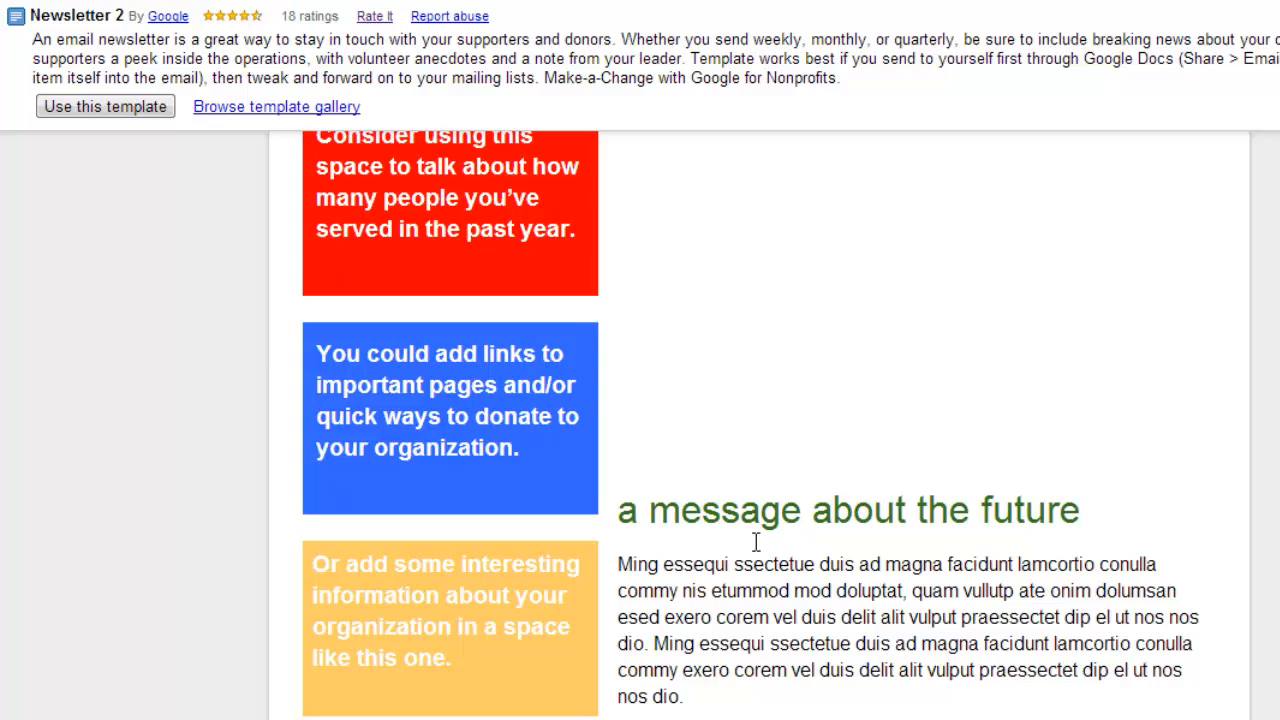
{"action": "scroll", "scroll_direction": "up", "scroll_amount": 3}
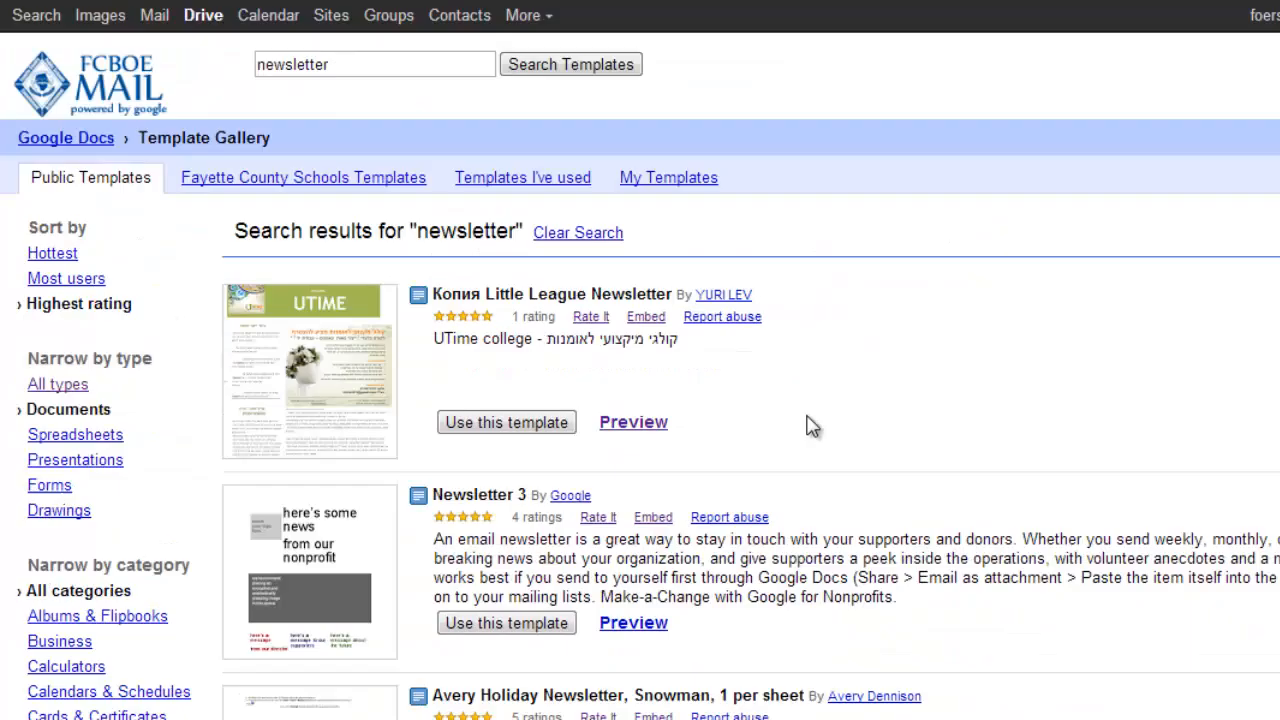
- Preview the Kopia1 pliku Little League Newsletter template from the results
{"action": "scroll", "scroll_direction": "down", "scroll_amount": 3}
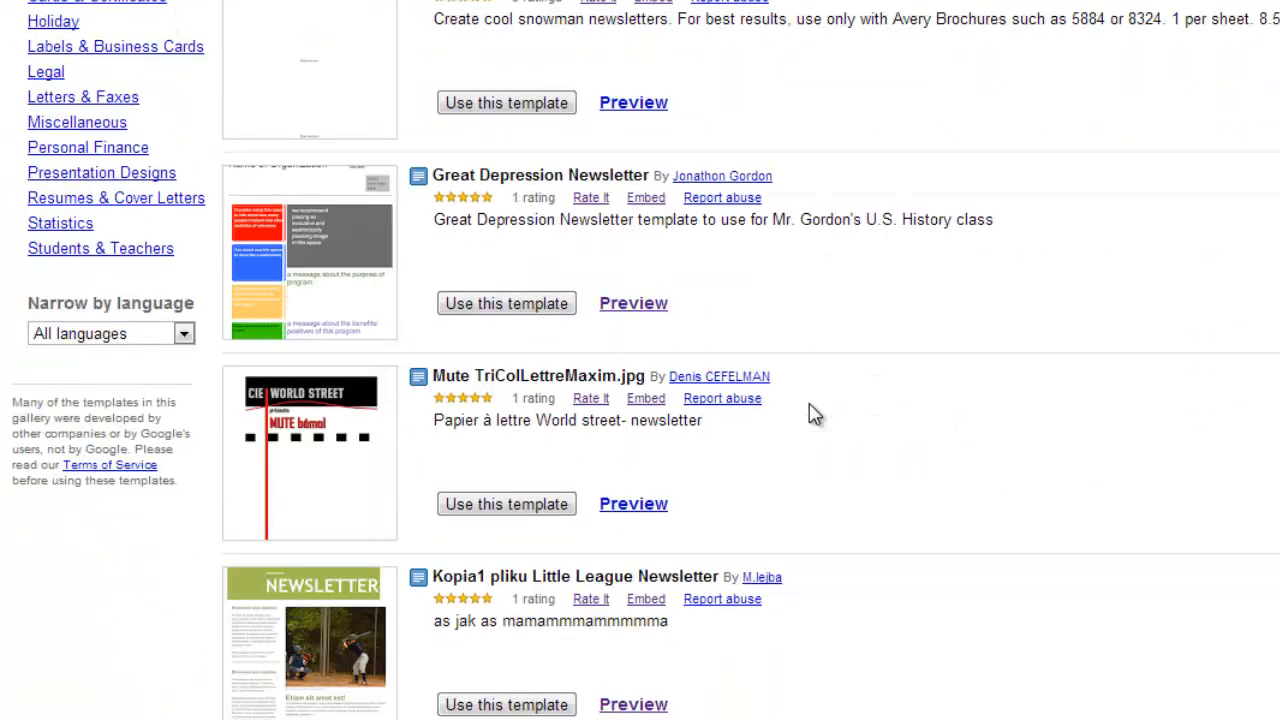
{"action": "scroll", "scroll_direction": "down", "scroll_amount": 3}
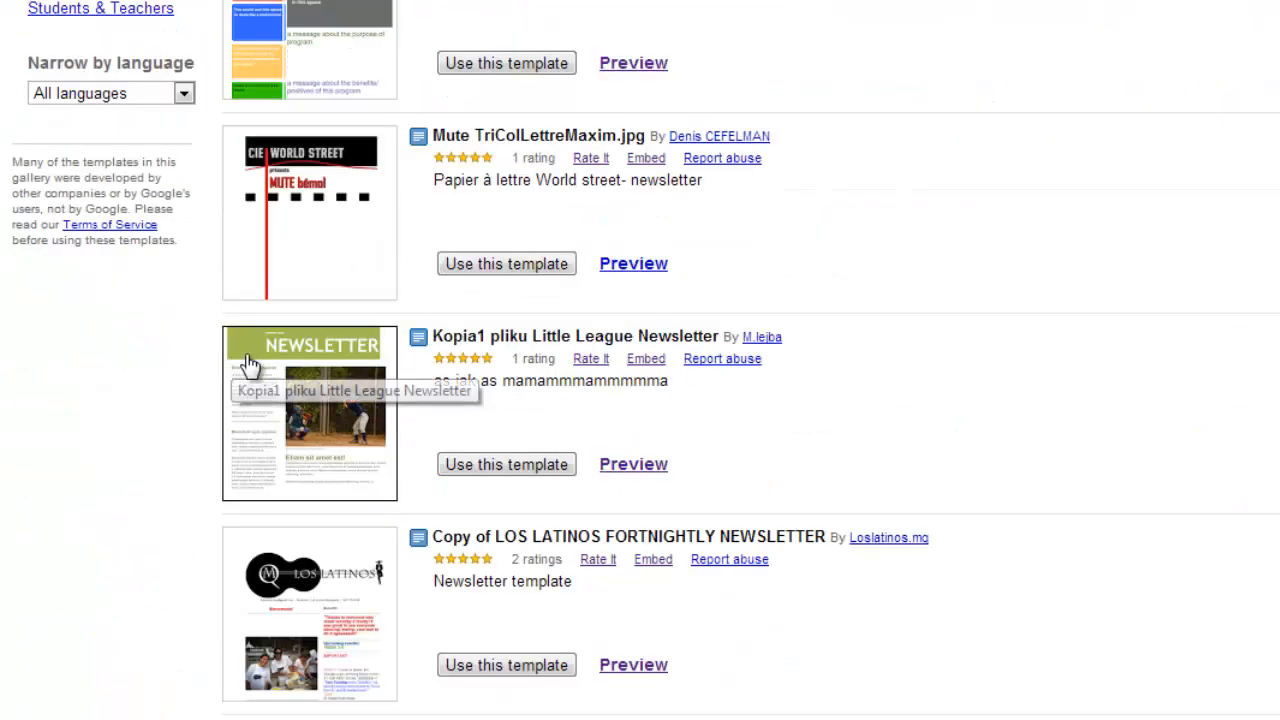
{"action": "left_click", "coordinate": [632, 463]}
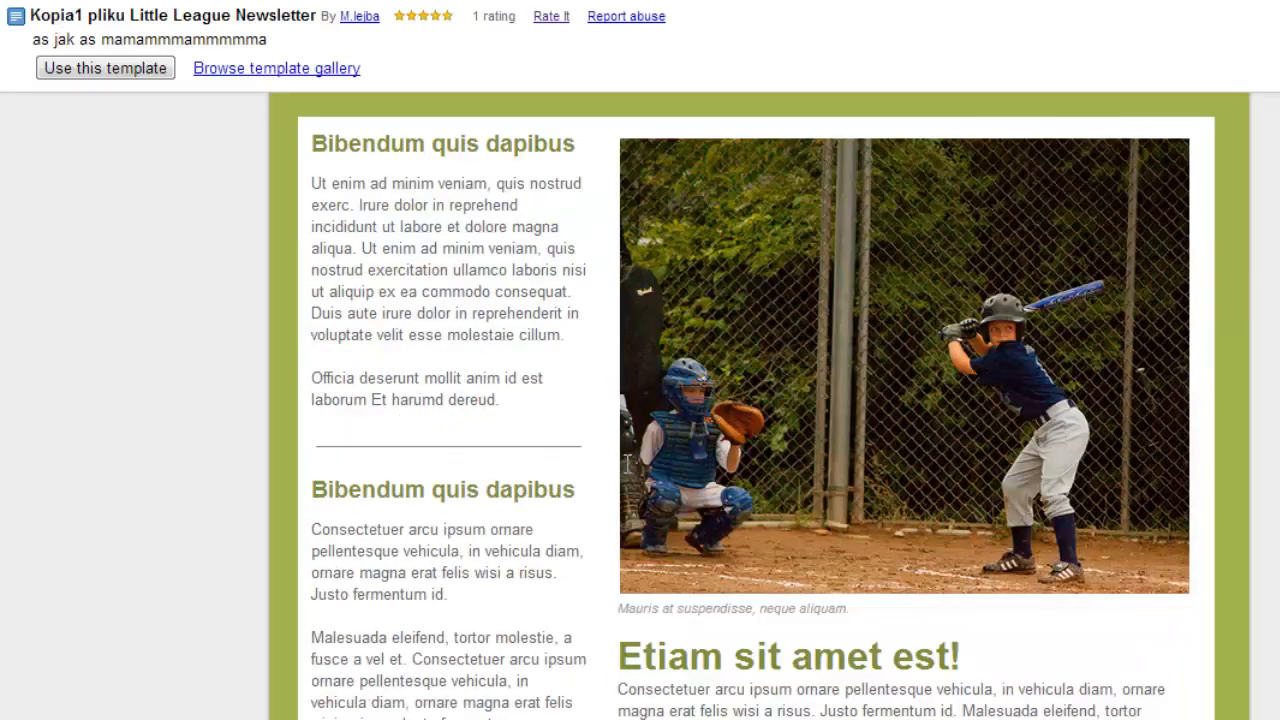
{"action": "scroll", "scroll_direction": "down", "scroll_amount": 3}
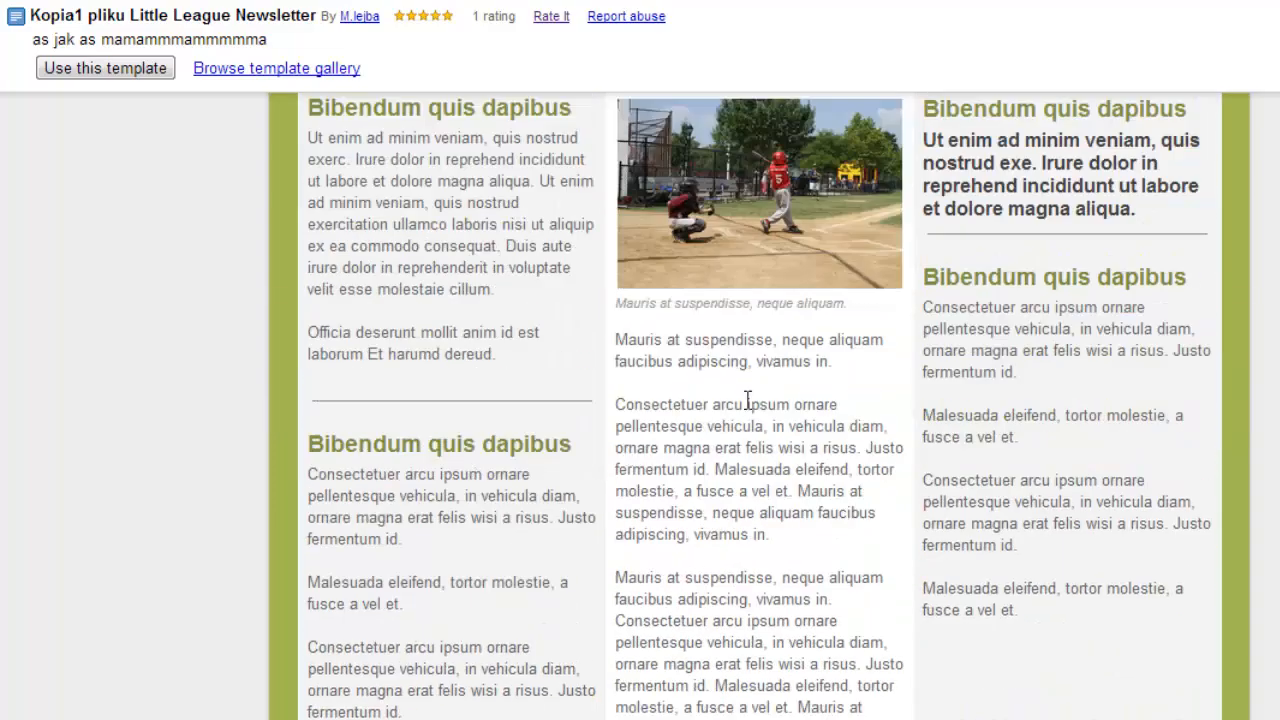
{"action": "mouse_move", "coordinate": [541, 521]}
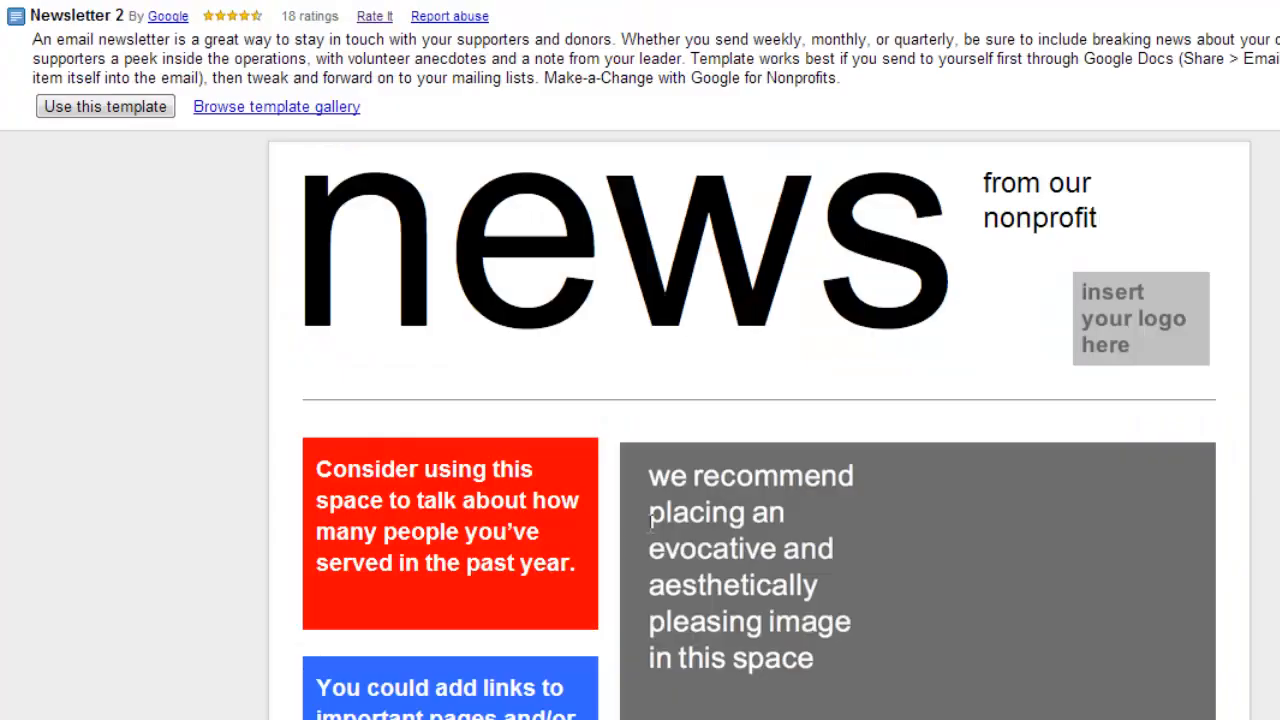
{"action": "mouse_move", "coordinate": [1245, 630]}
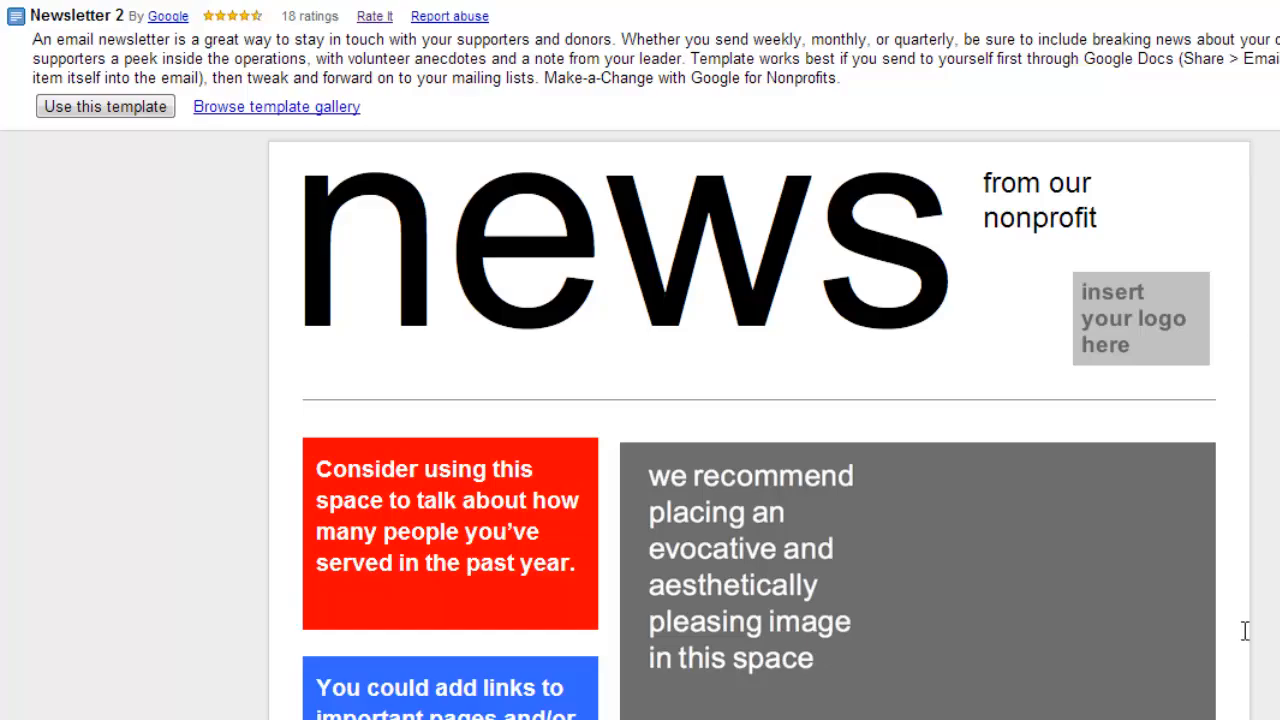
- Use the Newsletter 2 template to create the Copy of Newsletter 2 document
{"action": "scroll", "scroll_direction": "down", "scroll_amount": 3}
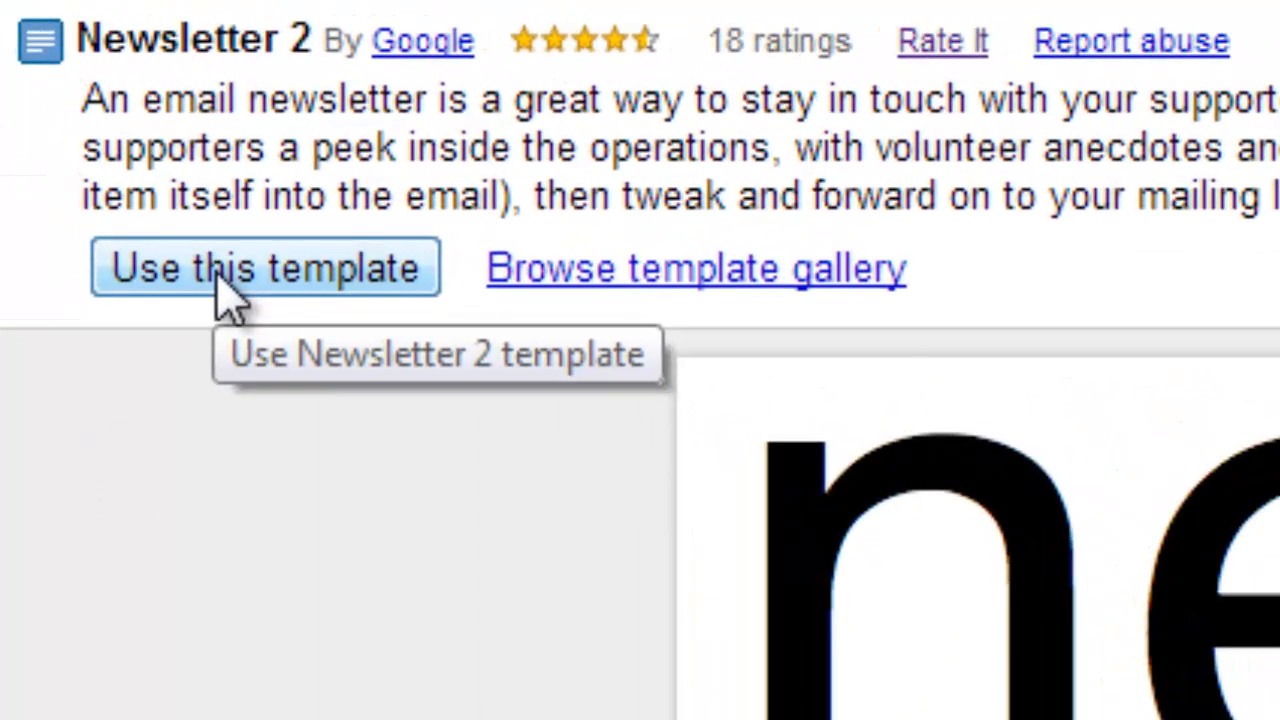
{"action": "left_click", "coordinate": [264, 267]}
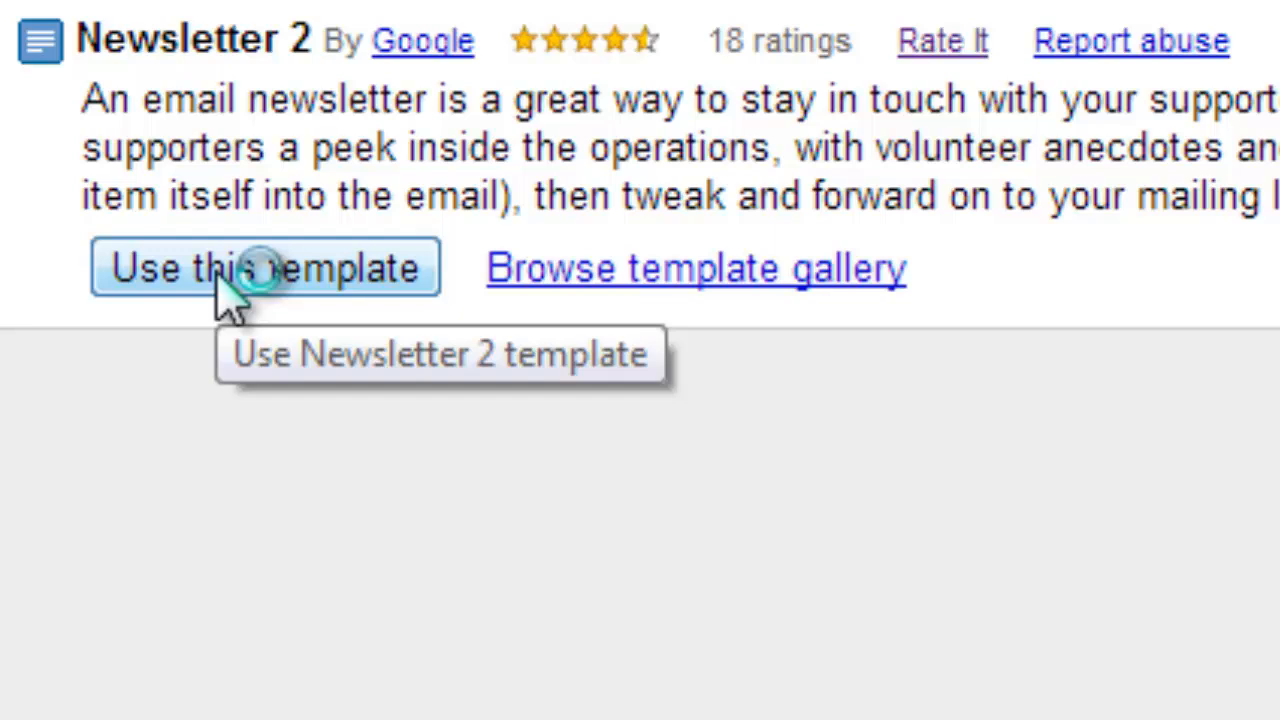
{"action": "left_click", "coordinate": [264, 267]}
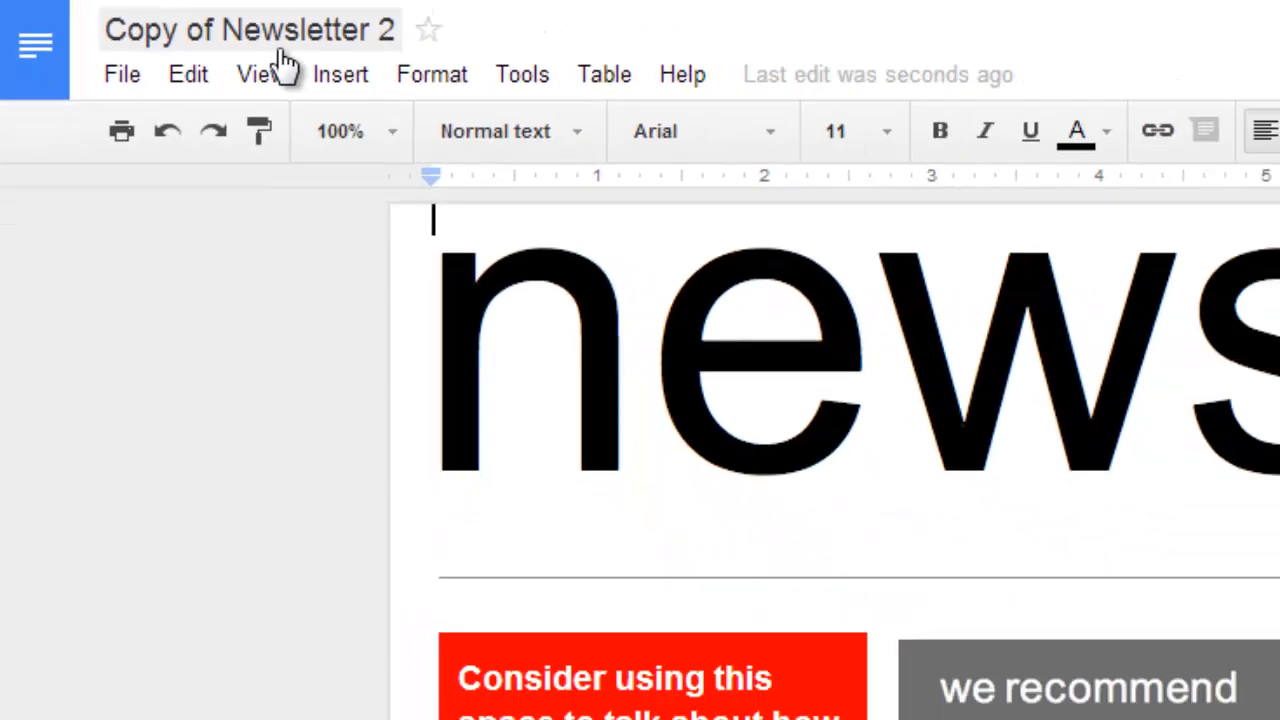
- Rename the document to 'Test Newsletter' and confirm
{"action": "left_click", "coordinate": [248, 29]}
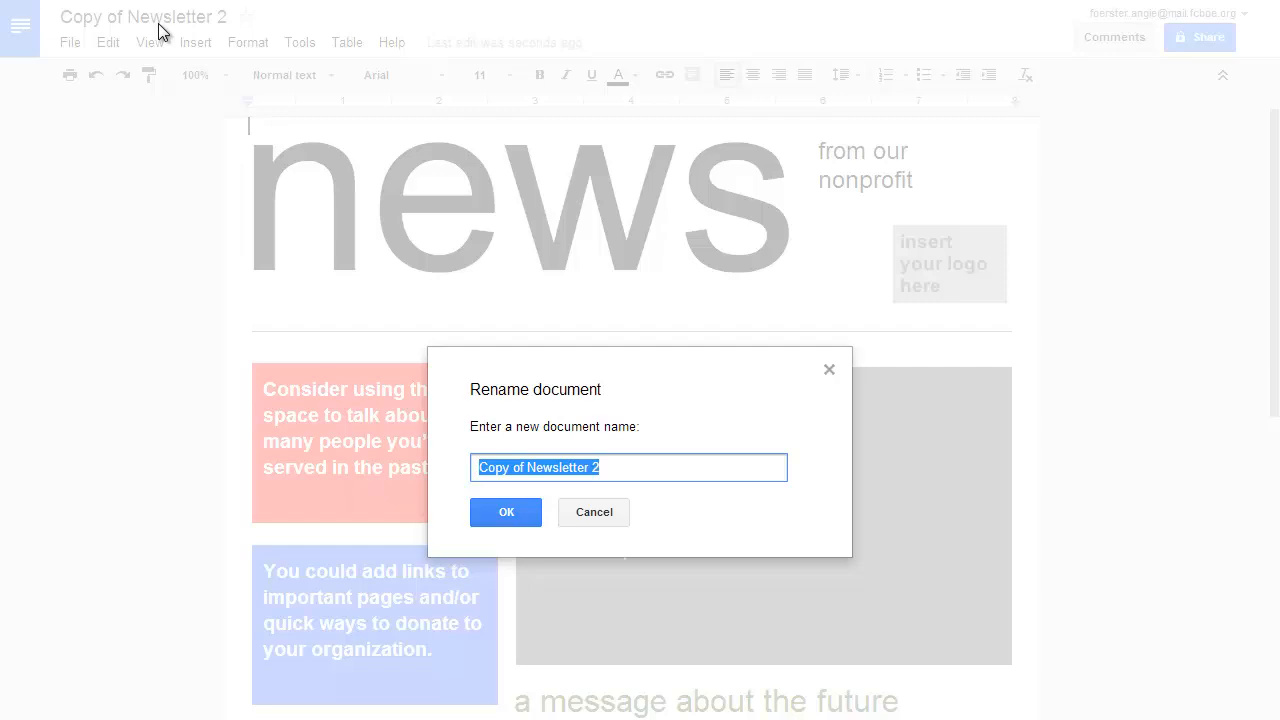
{"action": "type", "text": "Test Newslet"}
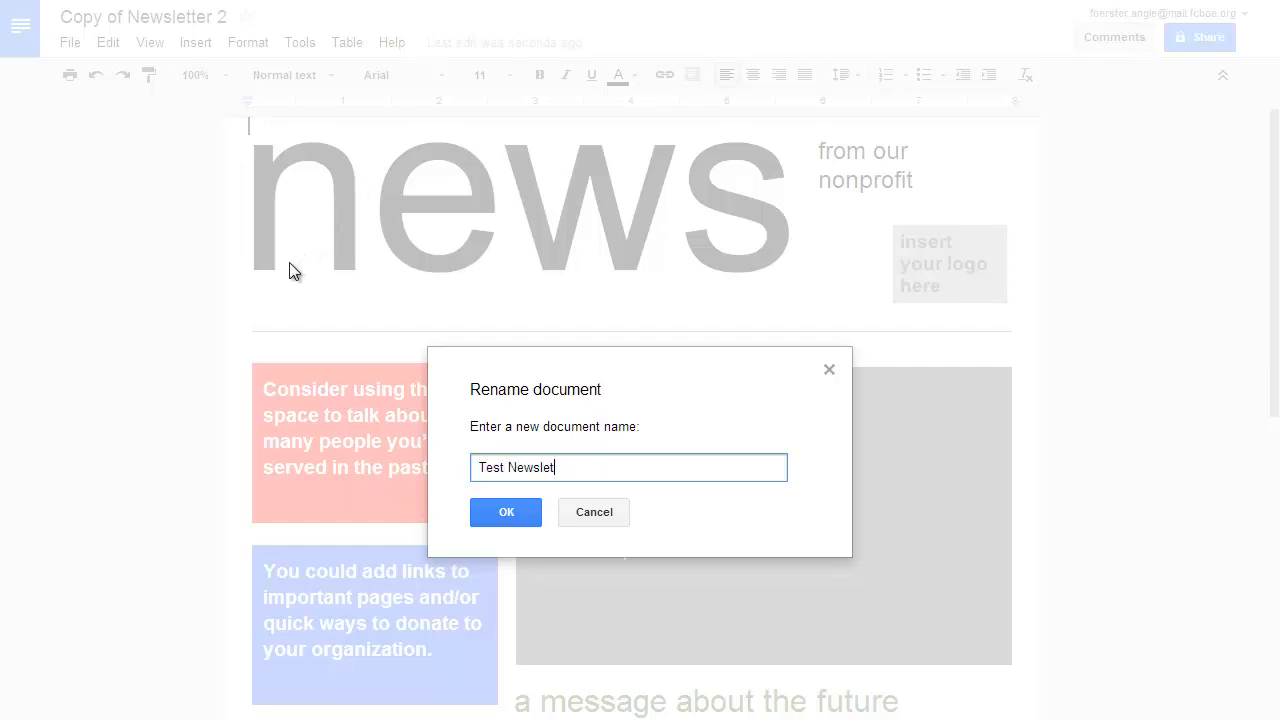
{"action": "type", "text": "ter"}
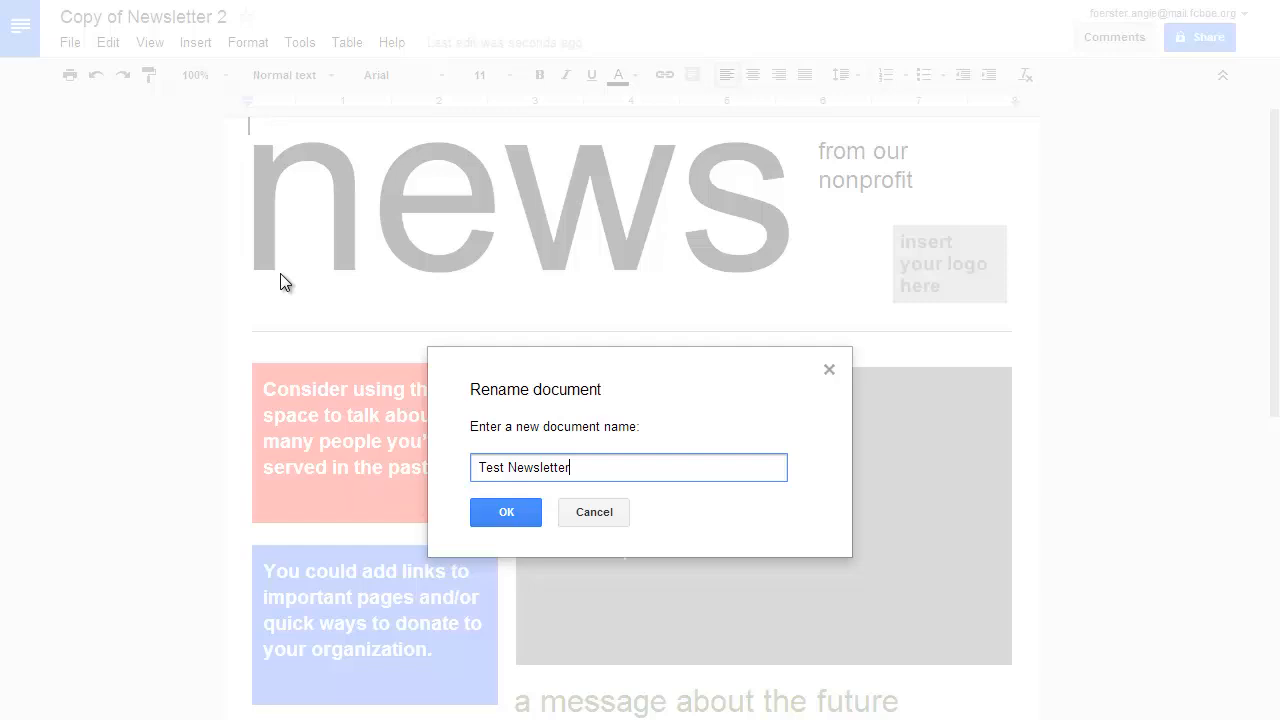
{"action": "left_click", "coordinate": [506, 512]}
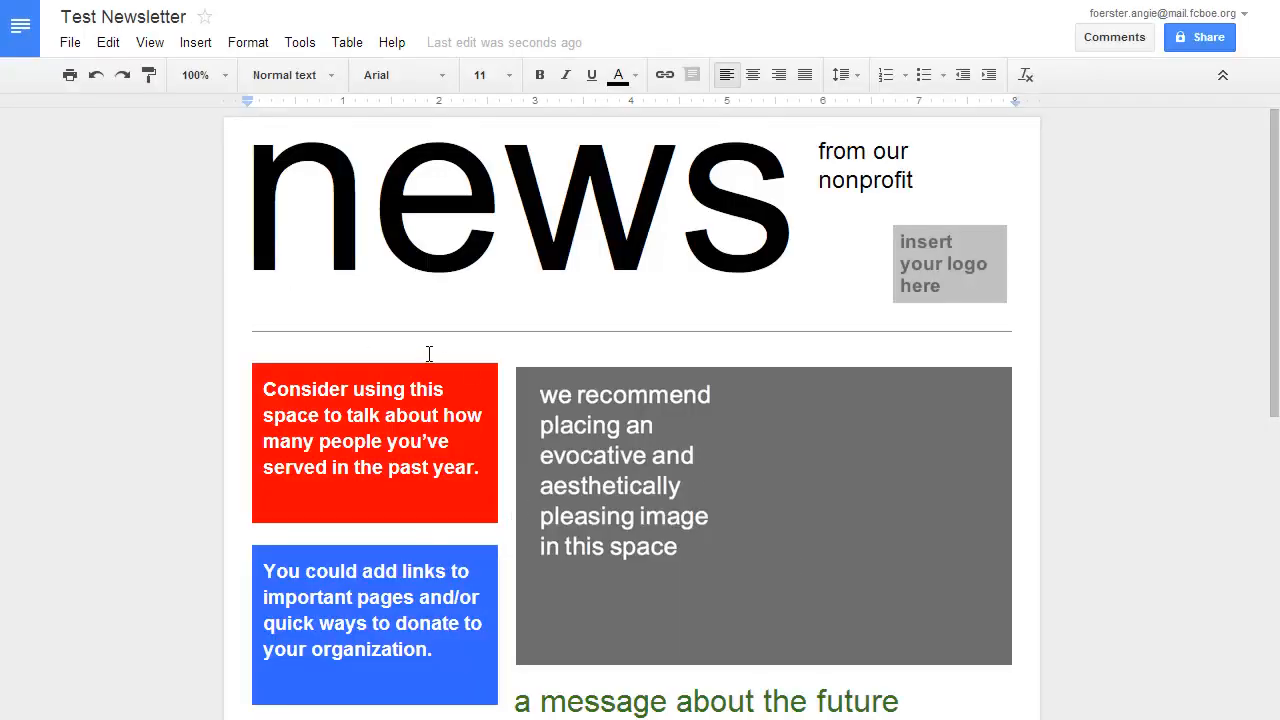
- Replace the red box's placeholder text with 'New Text'
{"action": "left_click", "coordinate": [520, 207]}
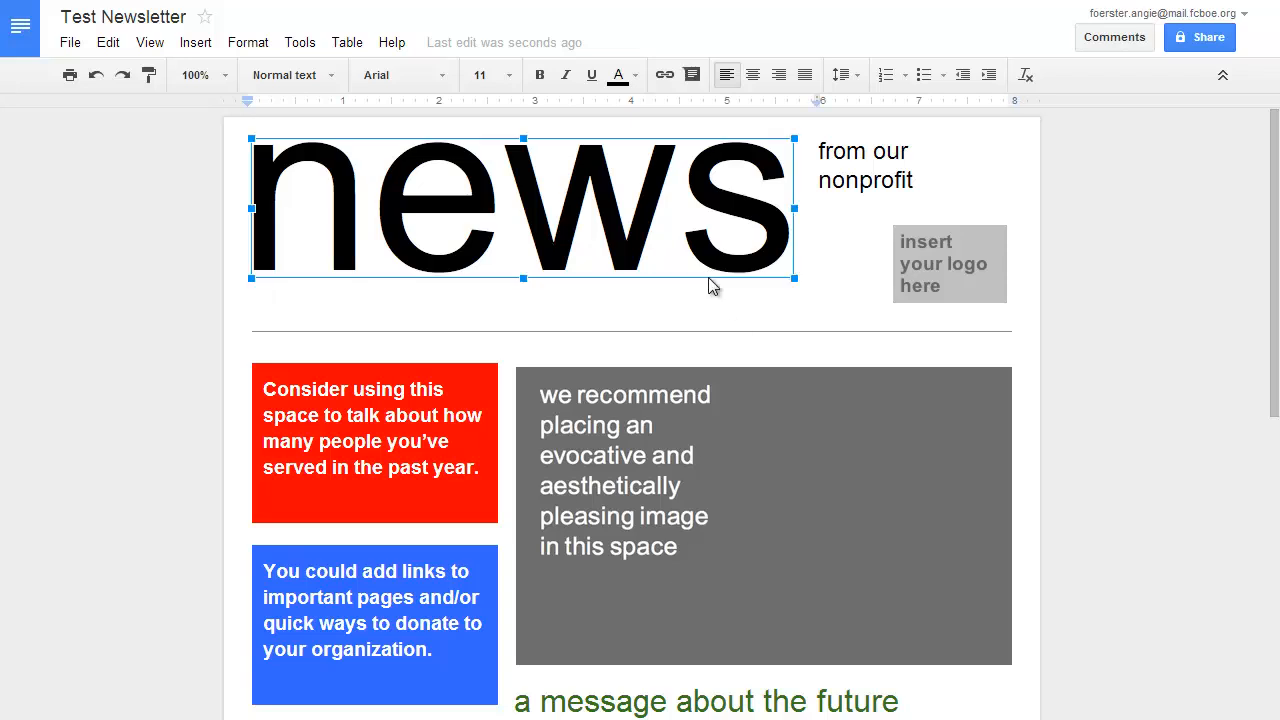
{"action": "left_click", "coordinate": [861, 151]}
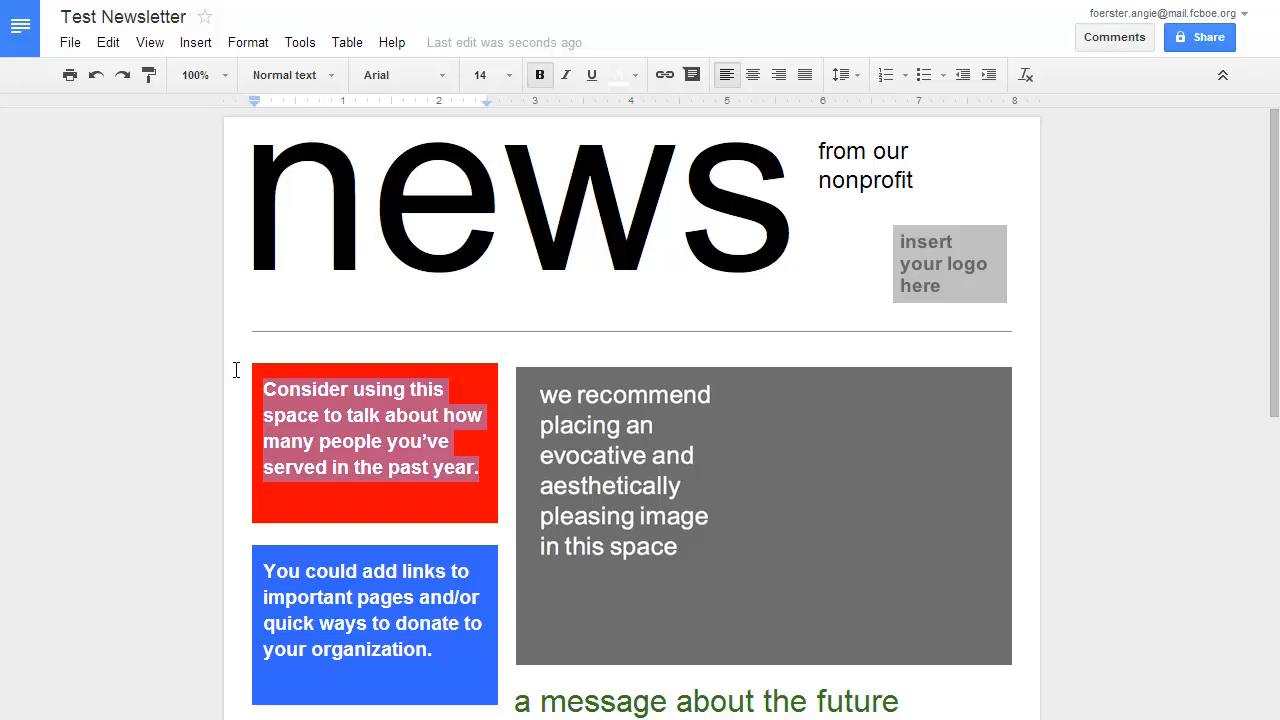
{"action": "type", "text": "New Text"}
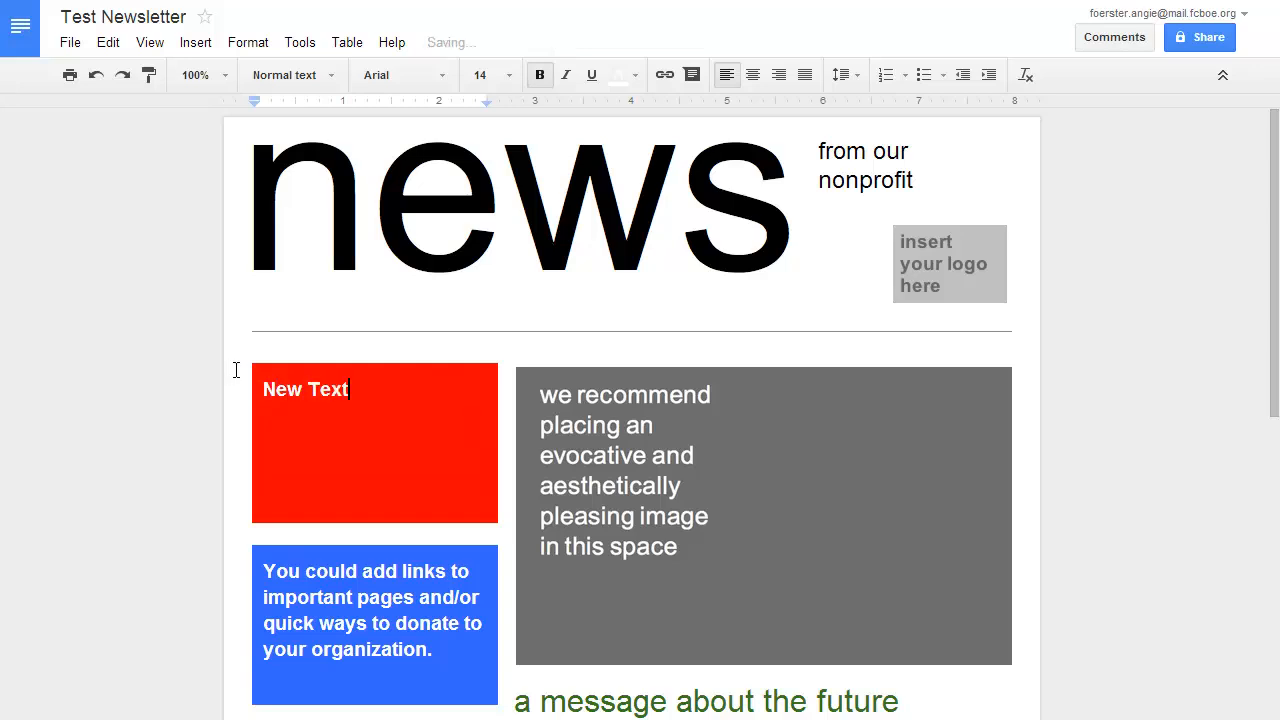
- Replace the blue box's placeholder text with 'New Test.'
{"action": "triple_click", "coordinate": [370, 610]}
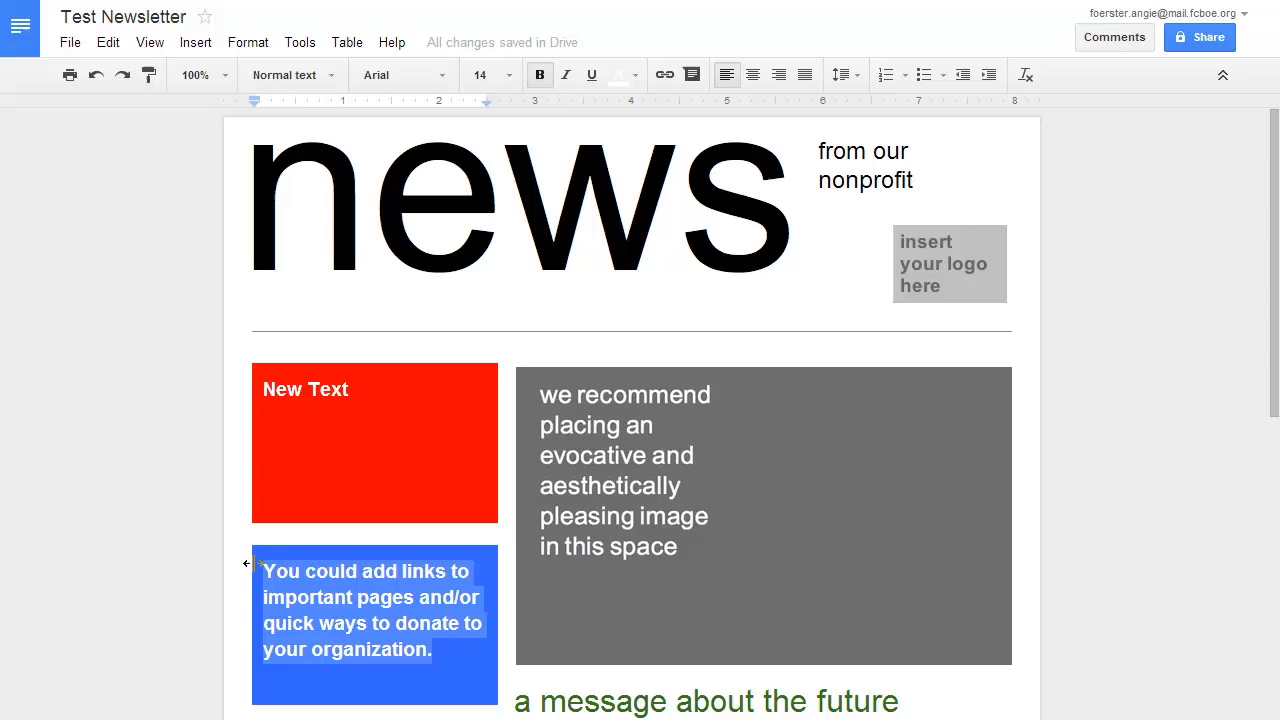
{"action": "type", "text": "New T"}
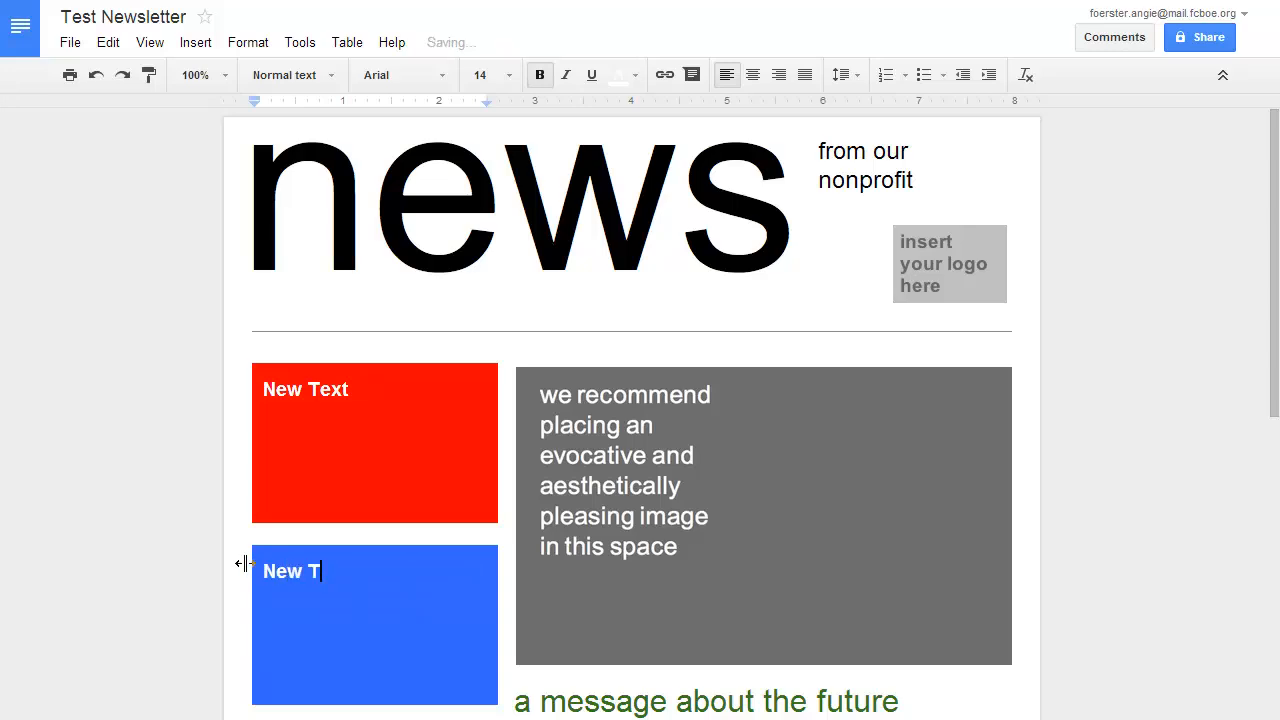
{"action": "type", "text": "est."}
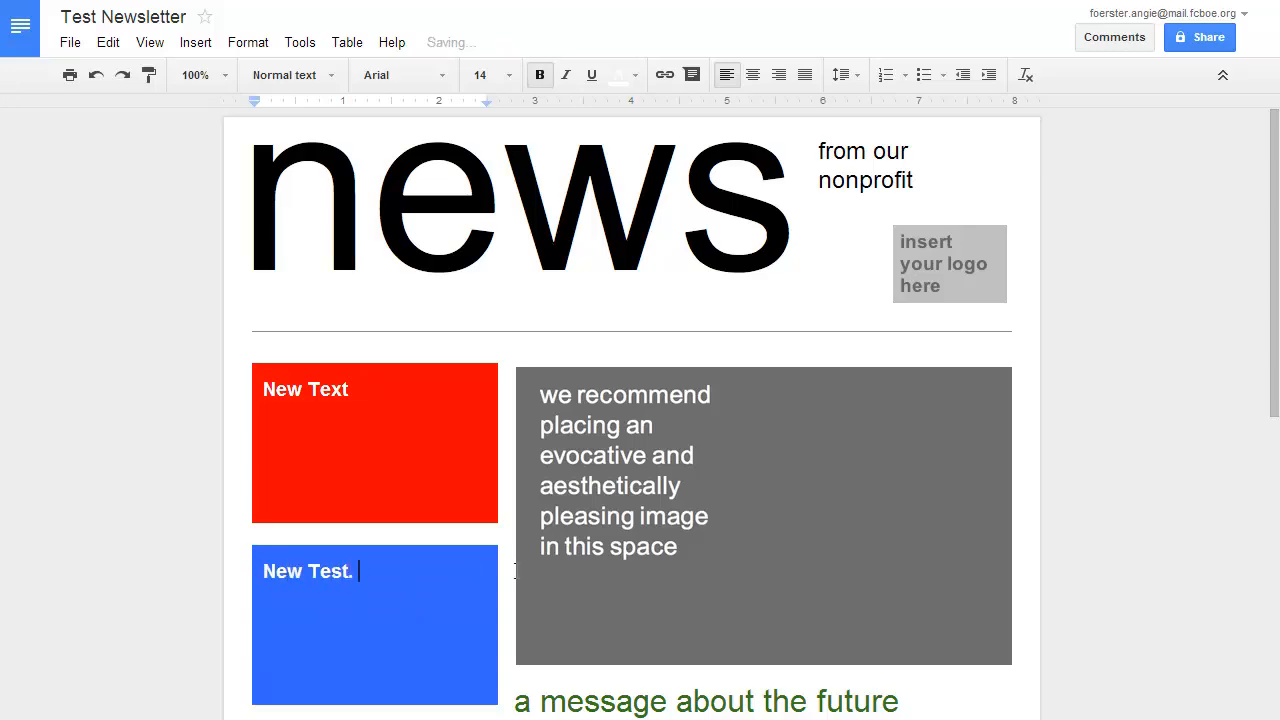
{"action": "scroll", "scroll_direction": "down", "scroll_amount": 3}
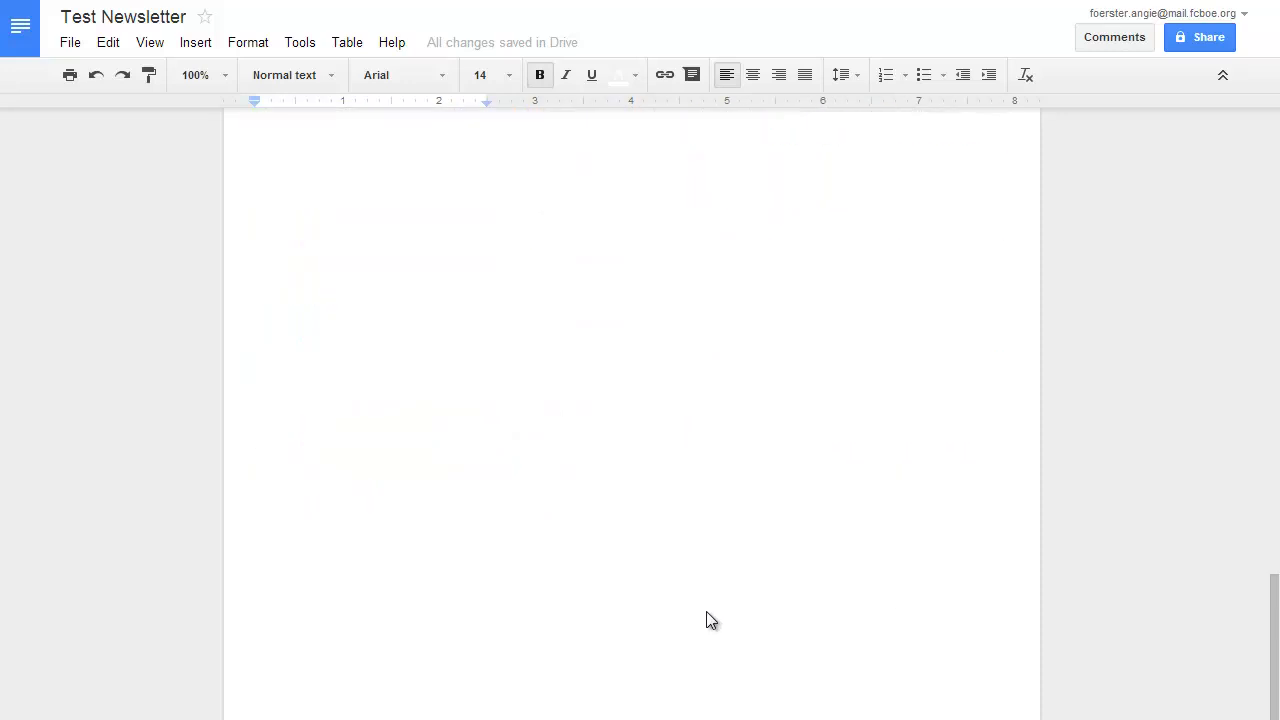